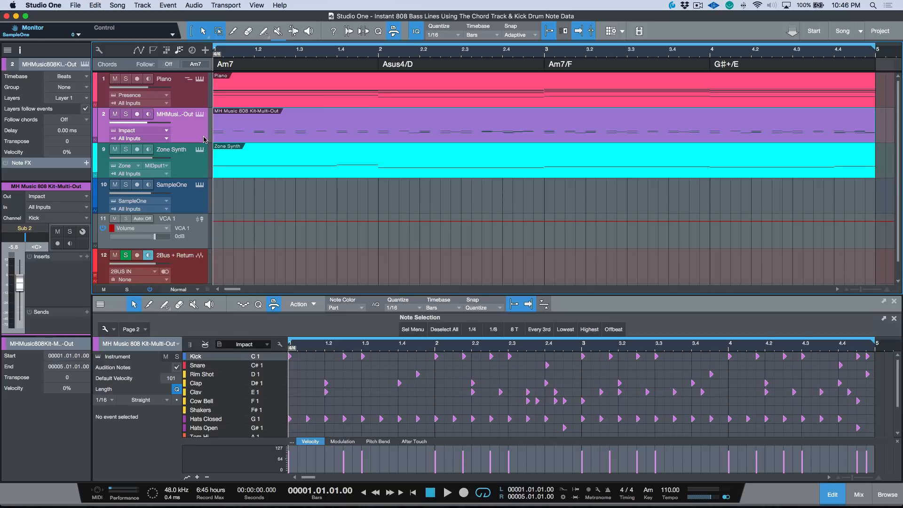
Solo the MH Music 808 Kit track and audition its four-bar kick pattern
{"action": "left_click", "coordinate": [125, 114]}
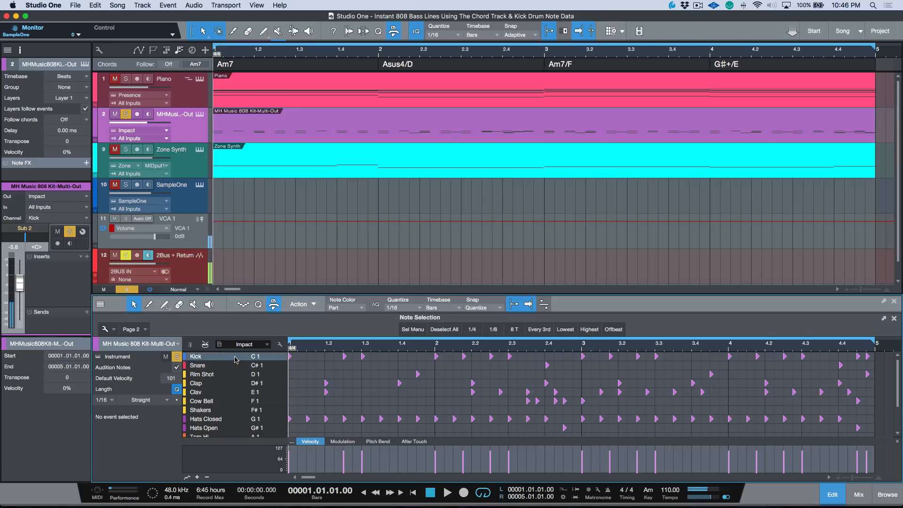
{"action": "left_click", "coordinate": [447, 493]}
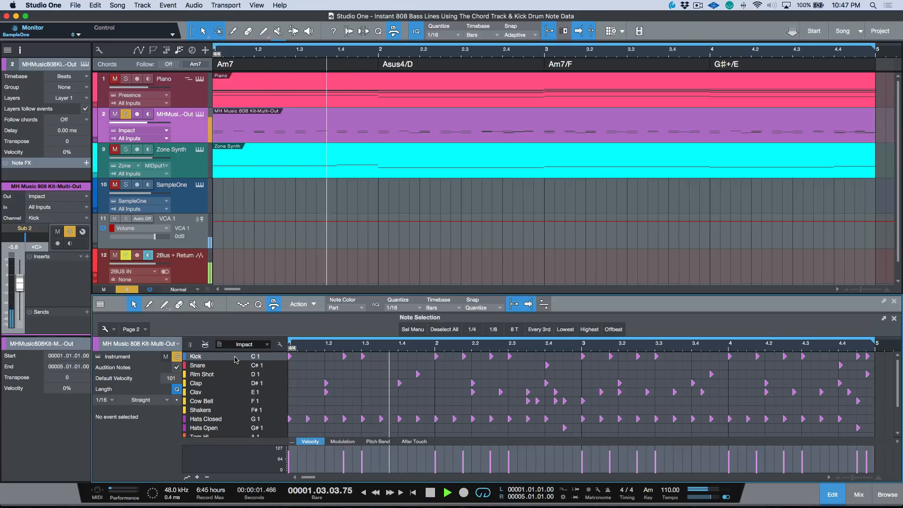
{"action": "left_click", "coordinate": [449, 493]}
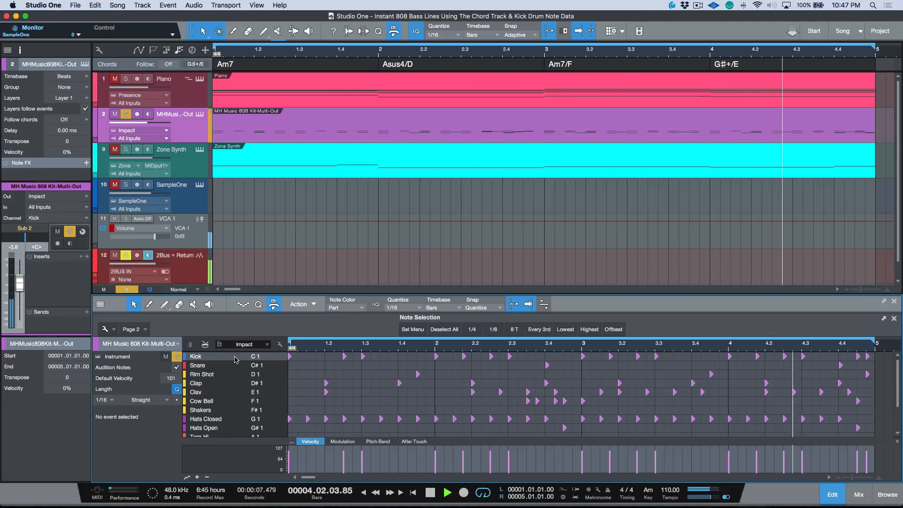
{"action": "left_click", "coordinate": [429, 493]}
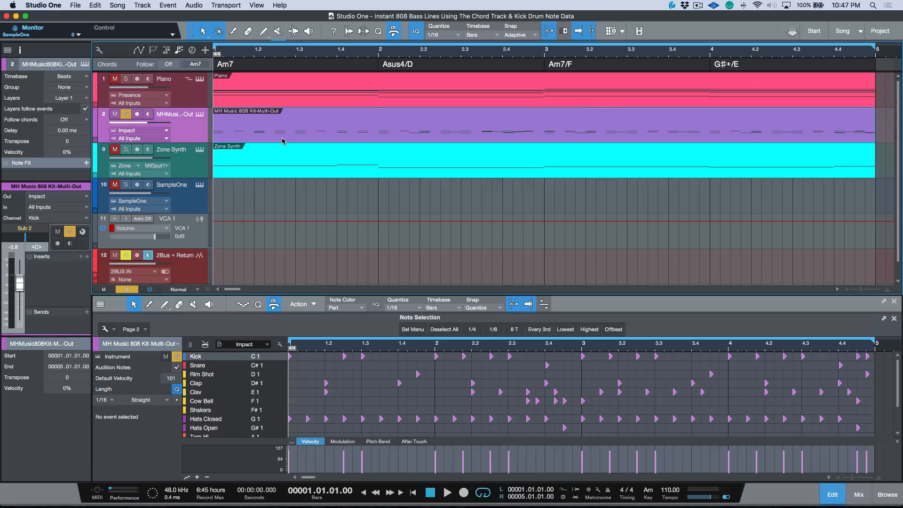
{"action": "mouse_move", "coordinate": [302, 138]}
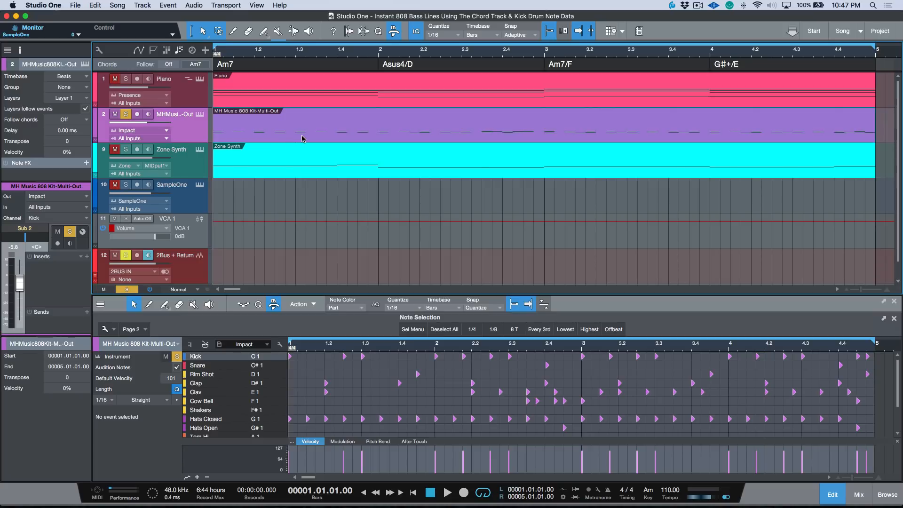
Open the drum part on the 808 track for note editing
{"action": "left_click", "coordinate": [172, 185]}
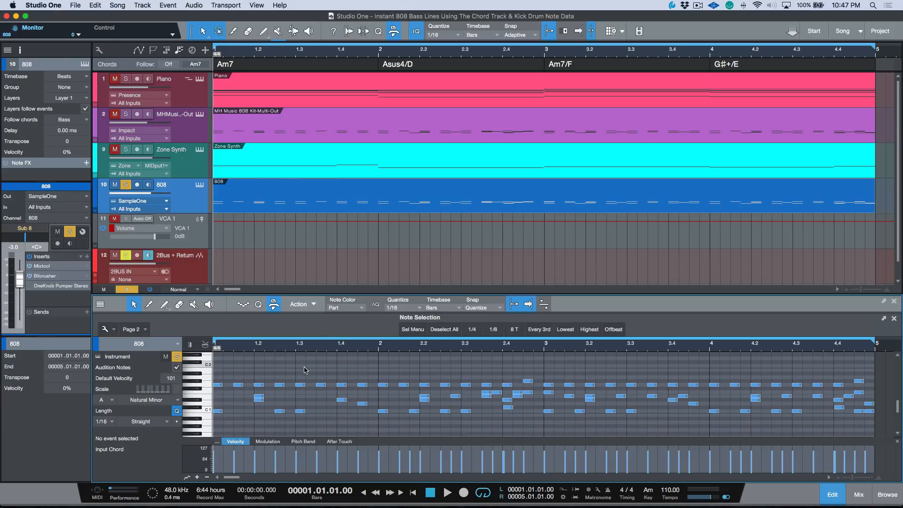
{"action": "mouse_move", "coordinate": [292, 397]}
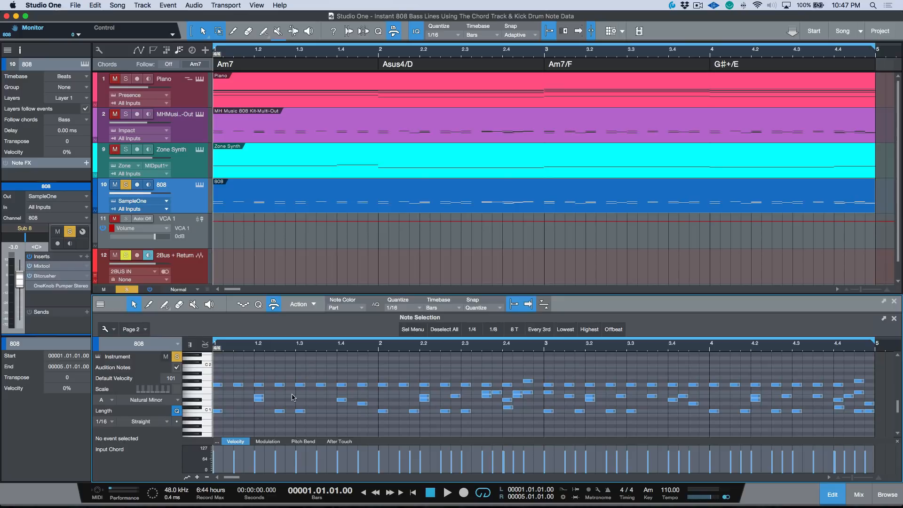
{"action": "mouse_move", "coordinate": [257, 407]}
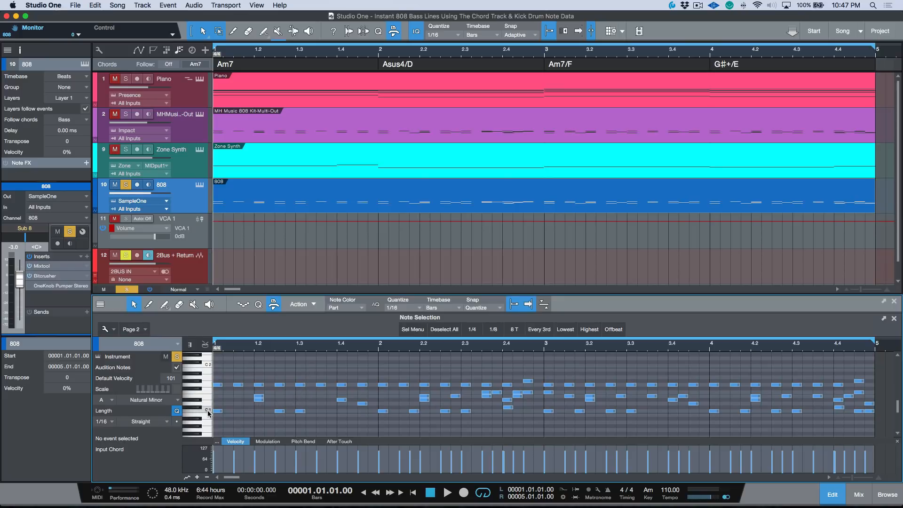
{"action": "mouse_move", "coordinate": [209, 412]}
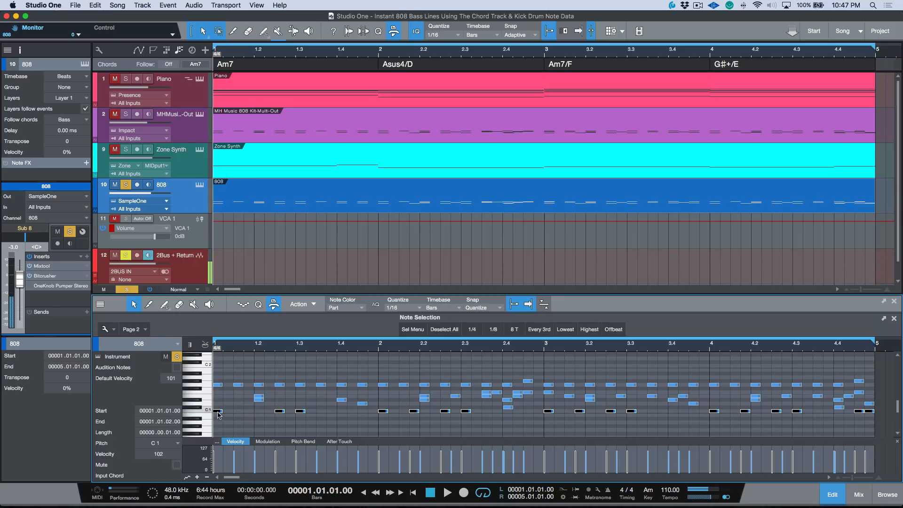
{"action": "mouse_move", "coordinate": [205, 387]}
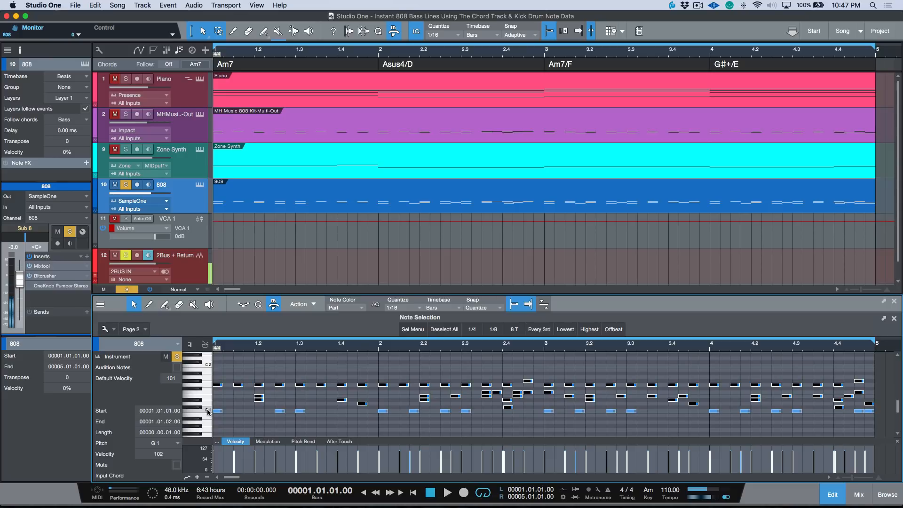
Delete the selected non-kick notes, leaving only kick notes on C3
{"action": "left_click", "coordinate": [444, 329]}
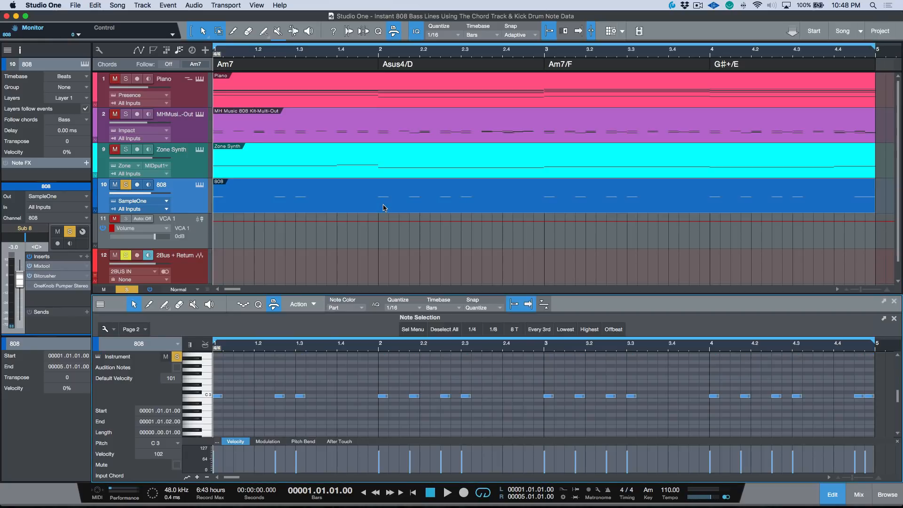
{"action": "mouse_move", "coordinate": [378, 230]}
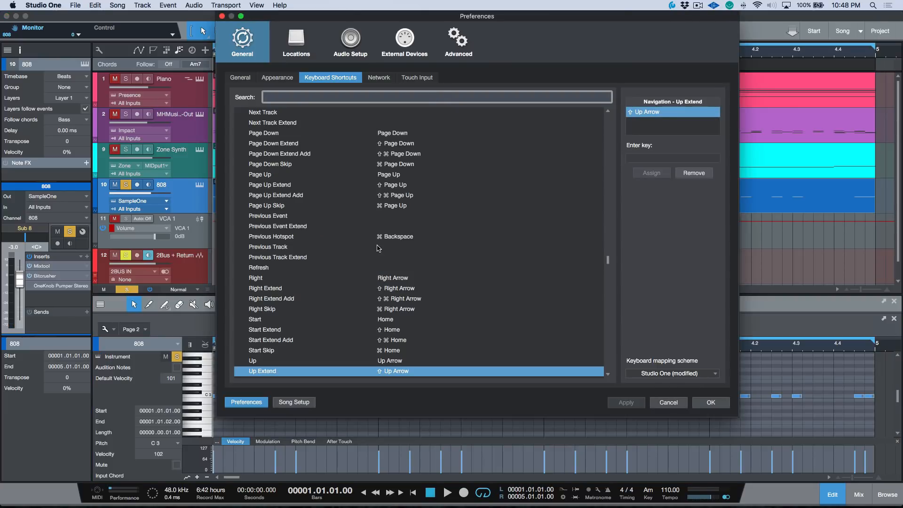
{"action": "type", "text": "invert"}
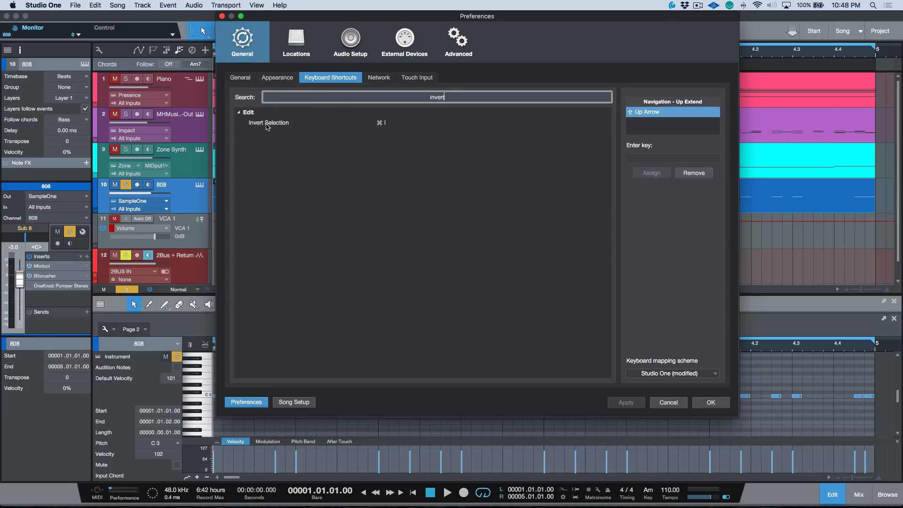
{"action": "mouse_move", "coordinate": [280, 125]}
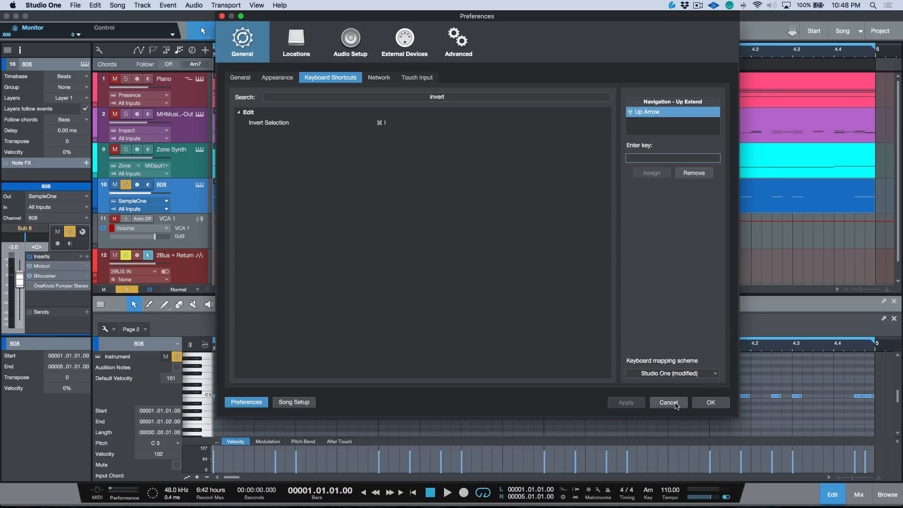
{"action": "left_click", "coordinate": [667, 402]}
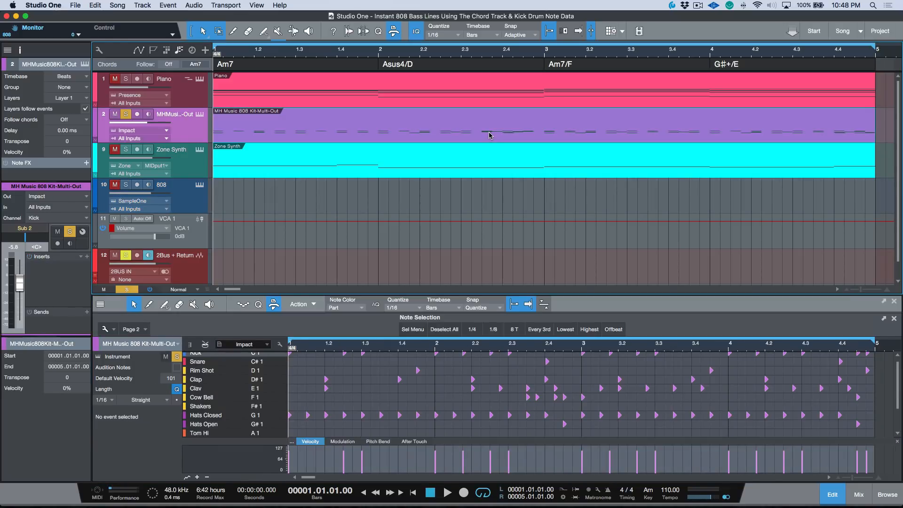
Alt-drag the drum part onto the 808 track and trim it to kick notes
{"action": "left_click", "coordinate": [161, 185]}
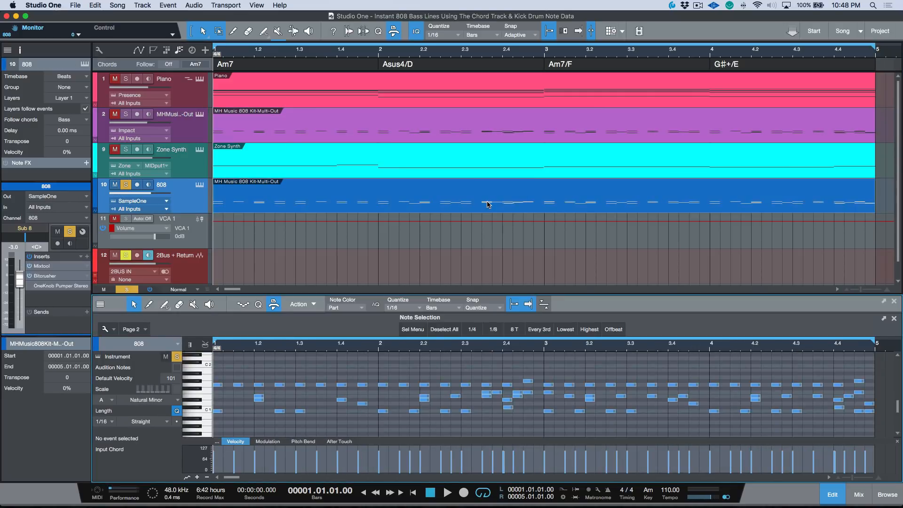
{"action": "left_click", "coordinate": [207, 412]}
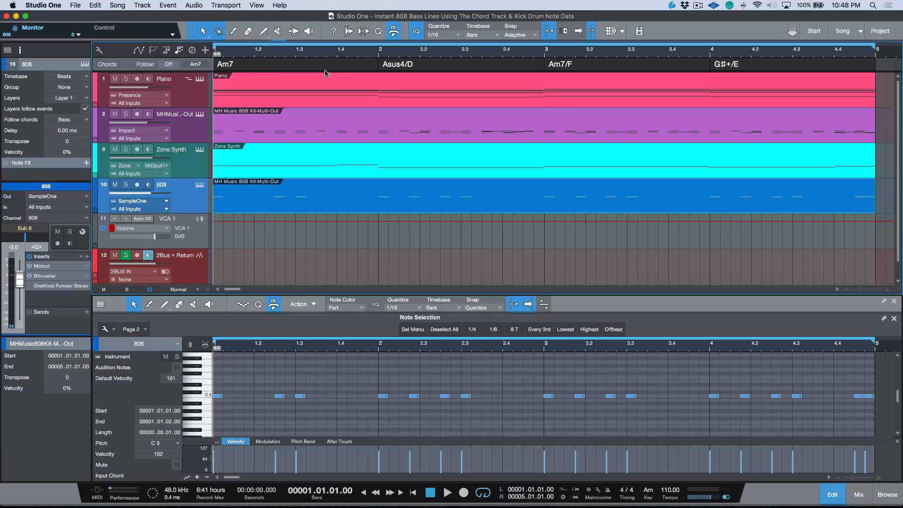
{"action": "mouse_move", "coordinate": [405, 74]}
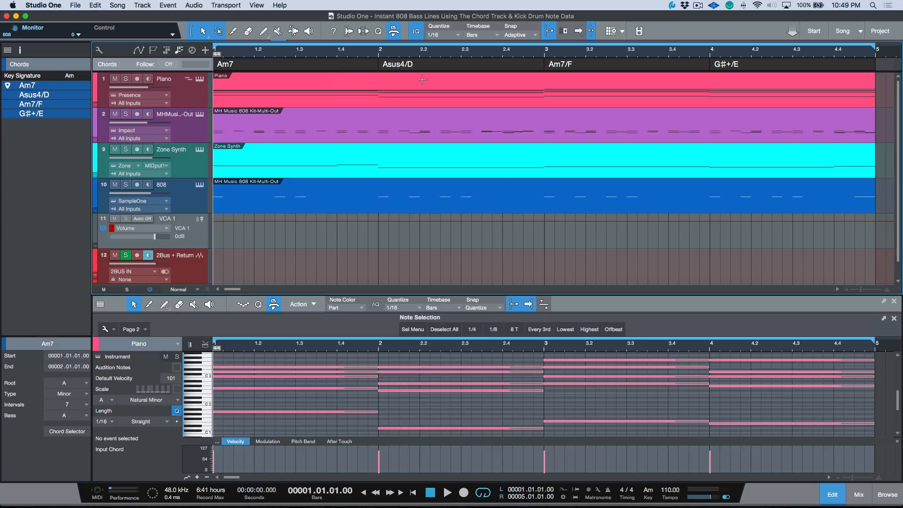
{"action": "mouse_move", "coordinate": [444, 168]}
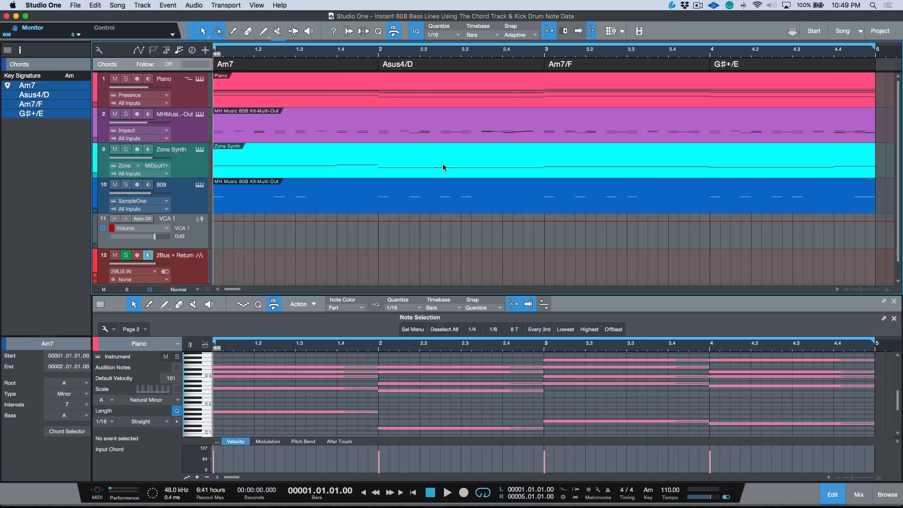
{"action": "mouse_move", "coordinate": [478, 67]}
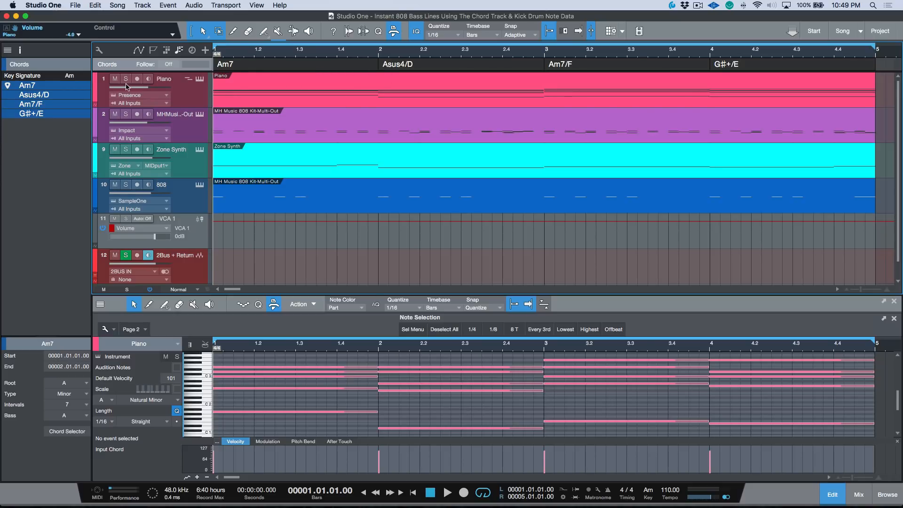
Solo the Piano track and briefly play back its chords
{"action": "left_click", "coordinate": [126, 79]}
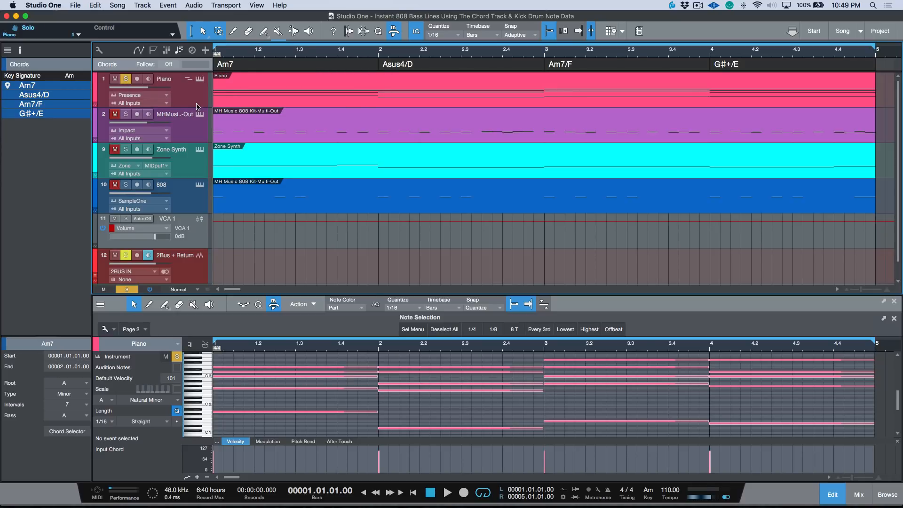
{"action": "left_click", "coordinate": [447, 492]}
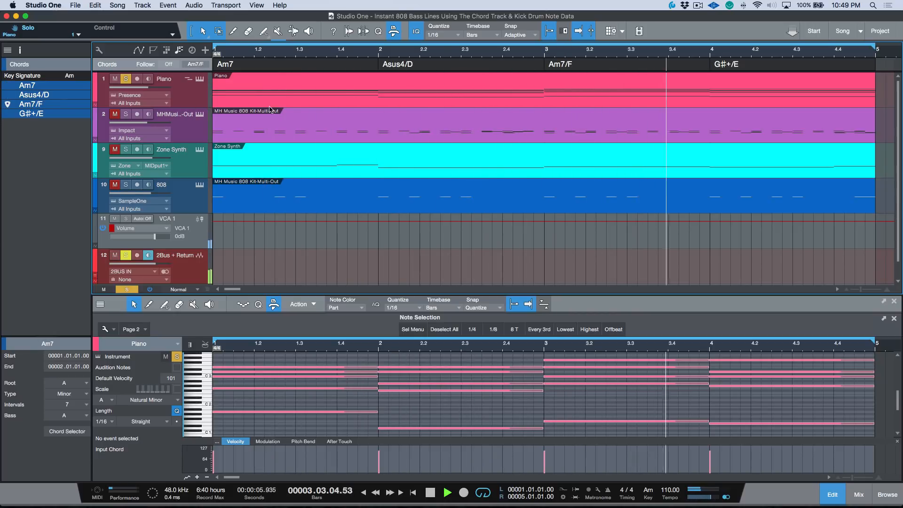
{"action": "left_click", "coordinate": [430, 493]}
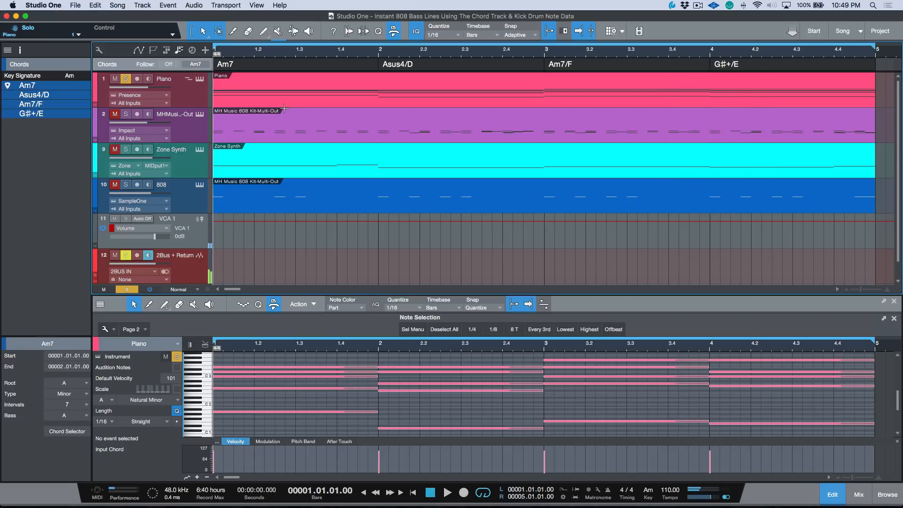
Open the 808 track's SampleOne XT with the Basic F one-shot sample
{"action": "left_click", "coordinate": [162, 184]}
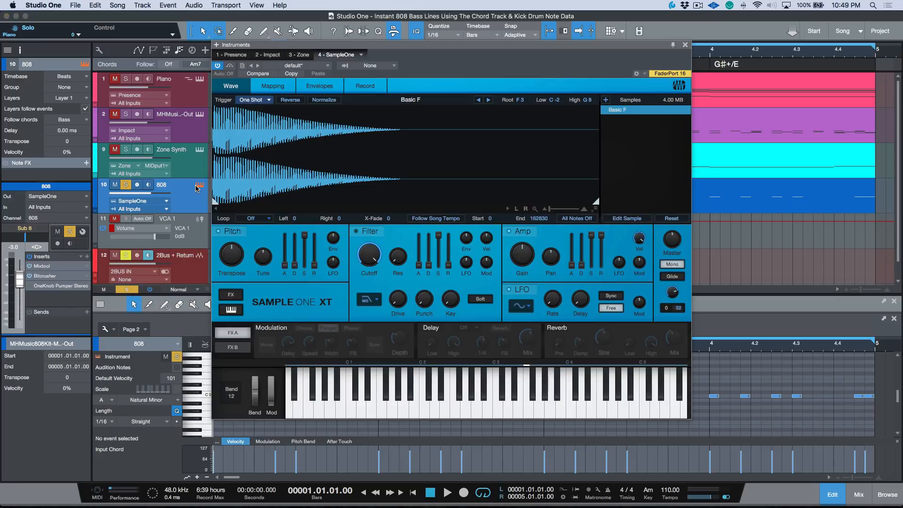
{"action": "mouse_move", "coordinate": [453, 62]}
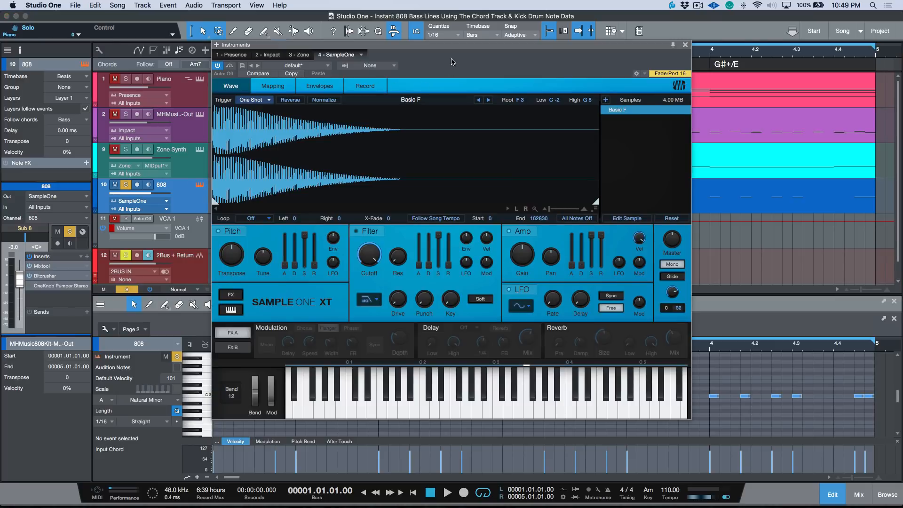
{"action": "mouse_move", "coordinate": [457, 61]}
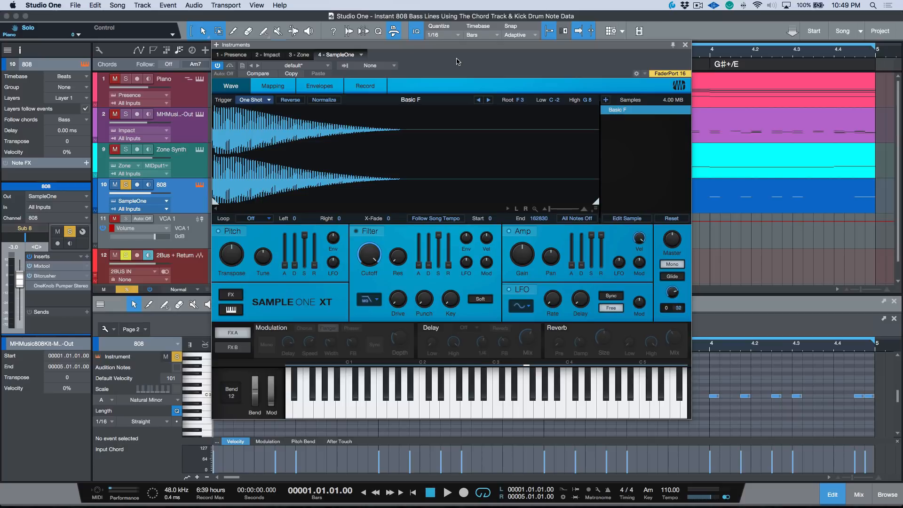
{"action": "mouse_move", "coordinate": [466, 61]}
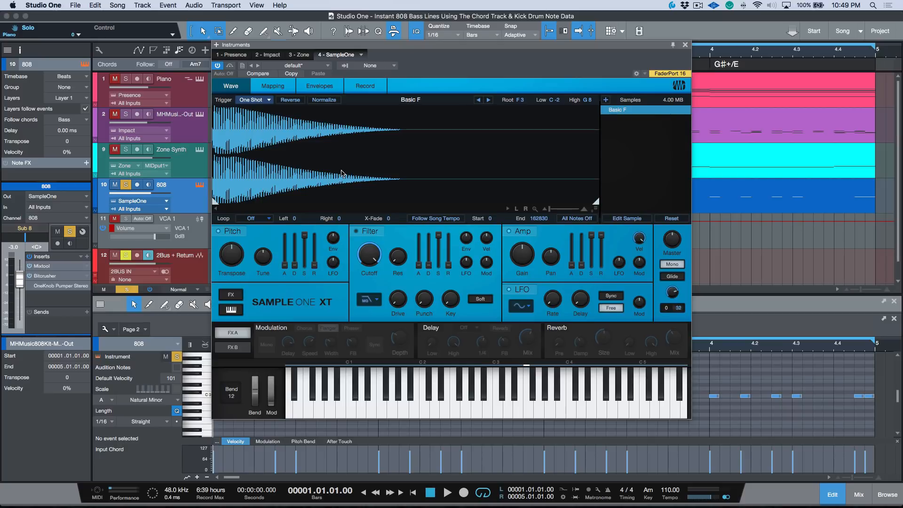
{"action": "mouse_move", "coordinate": [498, 73]}
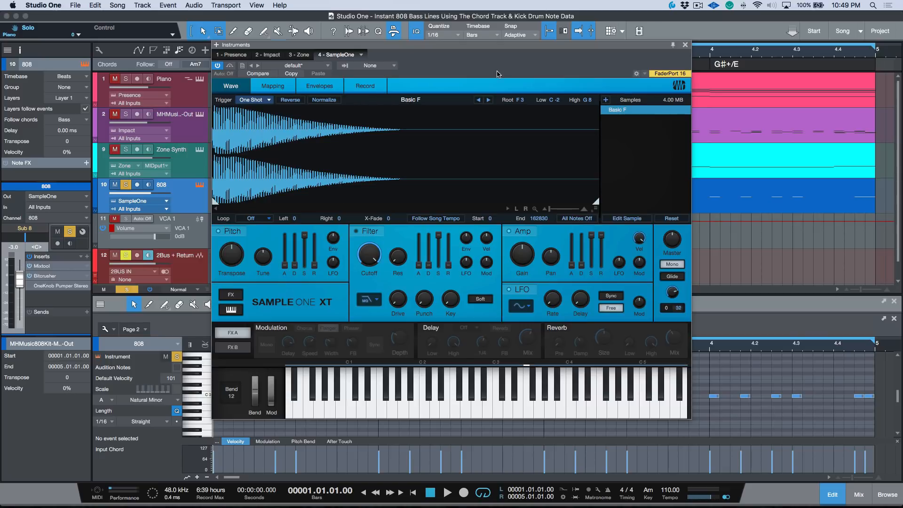
{"action": "mouse_move", "coordinate": [685, 45]}
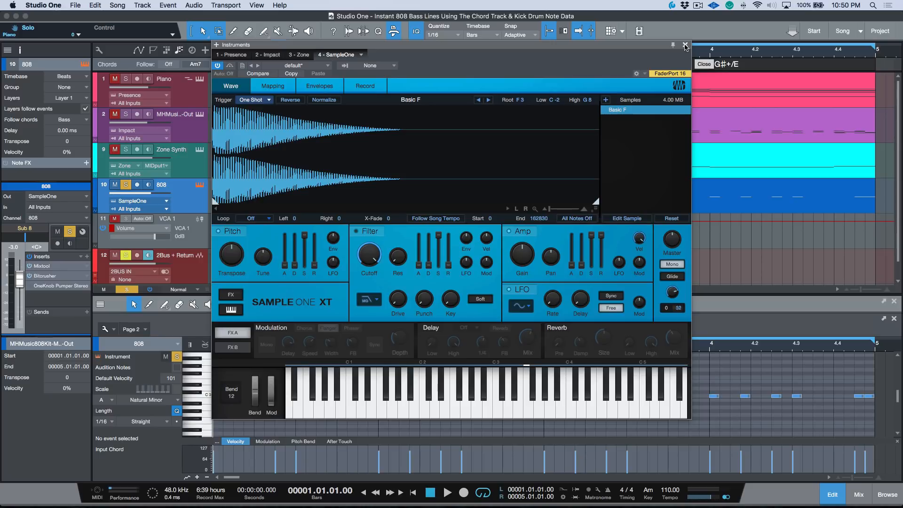
Close SampleOne, check the 808 Inspector's Follow Chords is Bass, and play briefly
{"action": "left_click", "coordinate": [685, 45]}
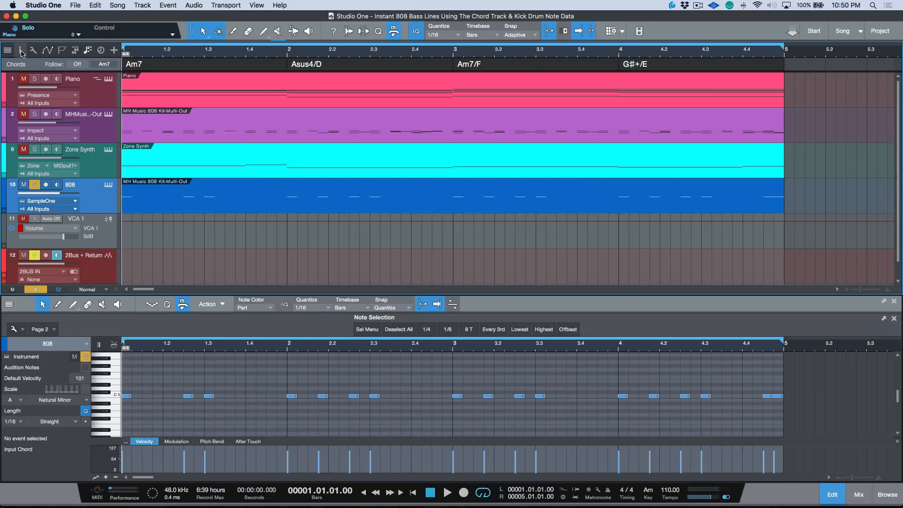
{"action": "left_click", "coordinate": [7, 49]}
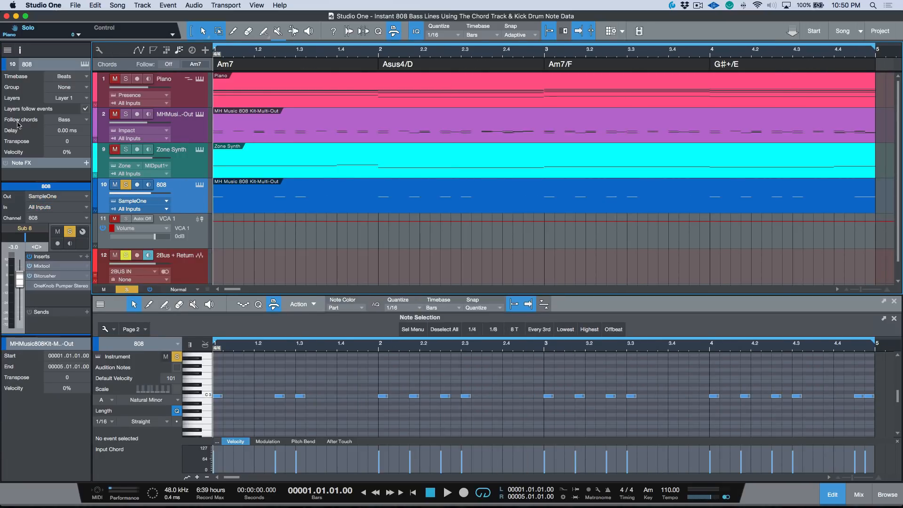
{"action": "mouse_move", "coordinate": [76, 124]}
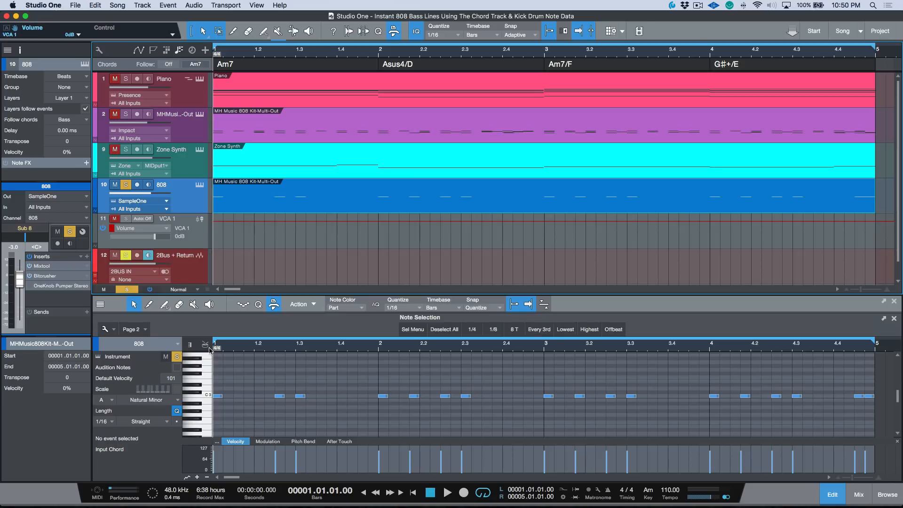
{"action": "mouse_move", "coordinate": [183, 257]}
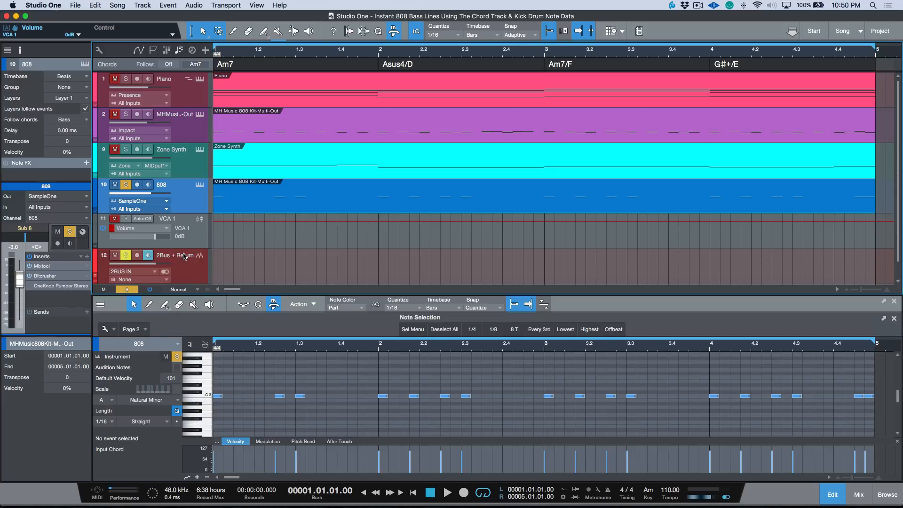
{"action": "left_click", "coordinate": [430, 493]}
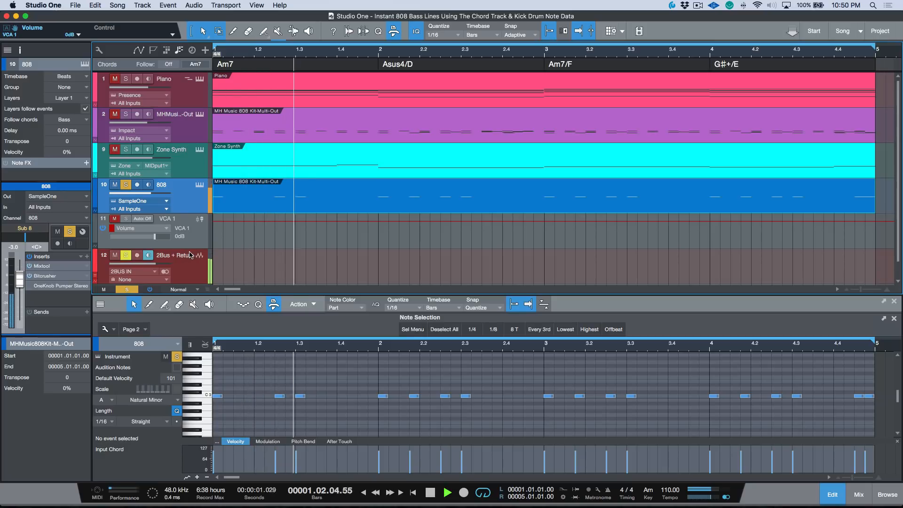
{"action": "left_click", "coordinate": [448, 490]}
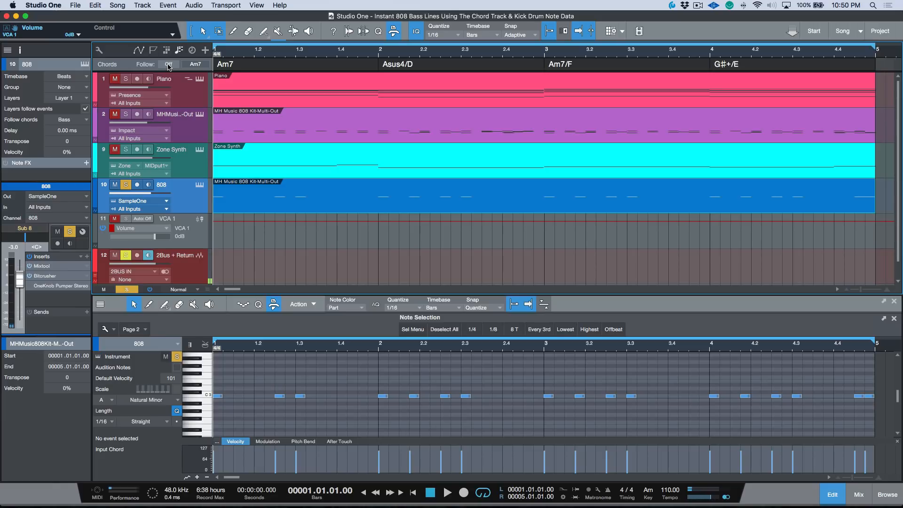
Turn chord following on for the 808 notes and play back the transposed bass
{"action": "left_click", "coordinate": [167, 64]}
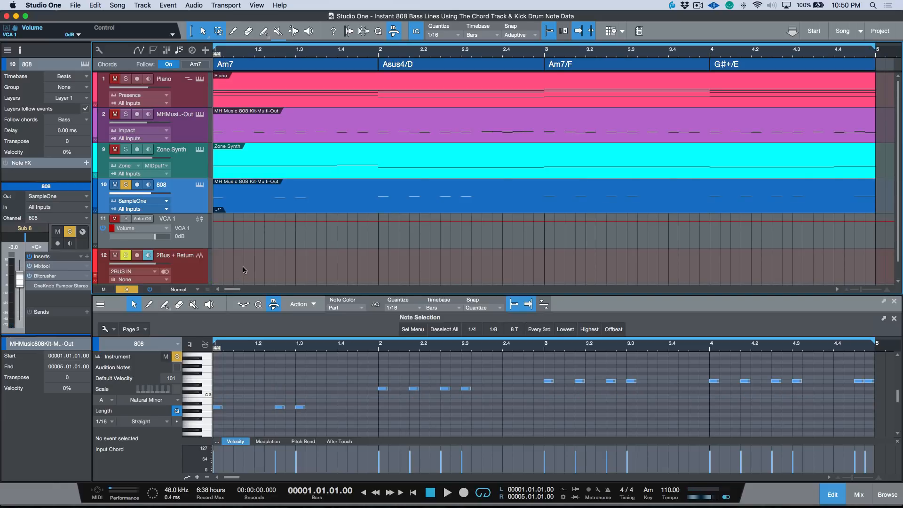
{"action": "mouse_move", "coordinate": [424, 57]}
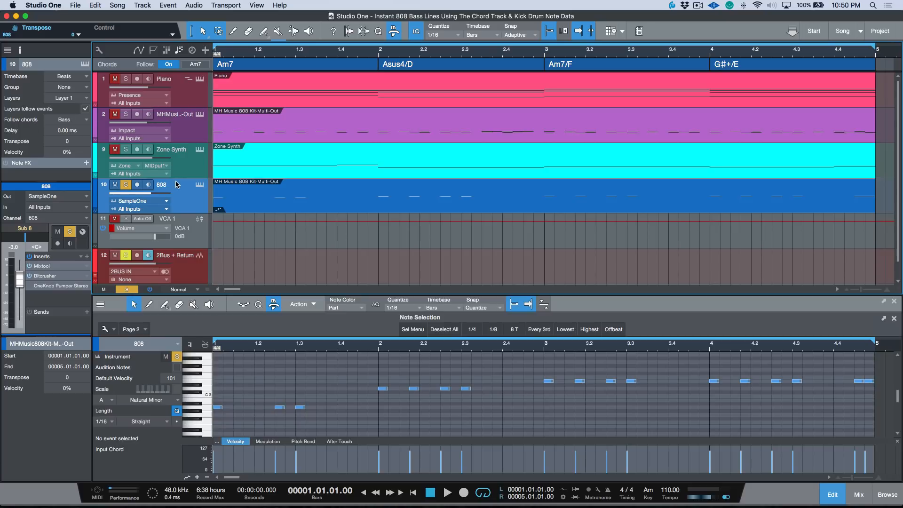
{"action": "left_click", "coordinate": [448, 492]}
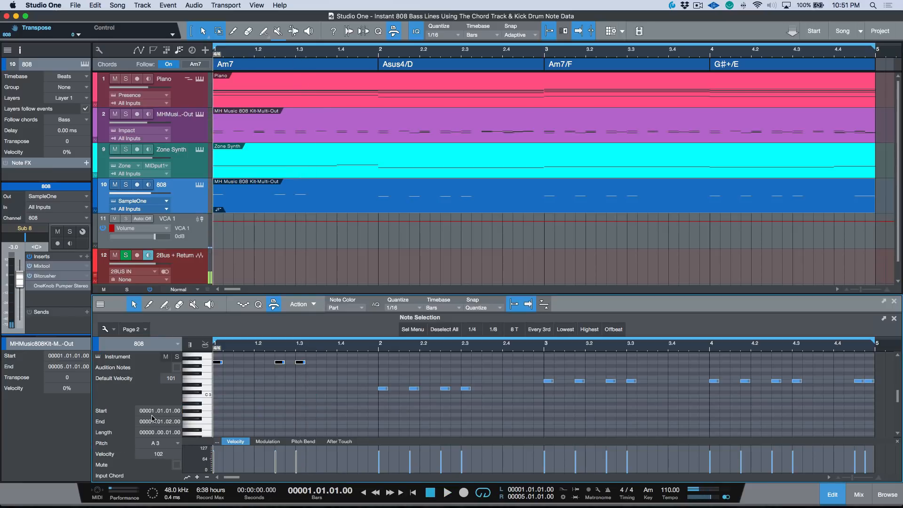
{"action": "left_click", "coordinate": [448, 493]}
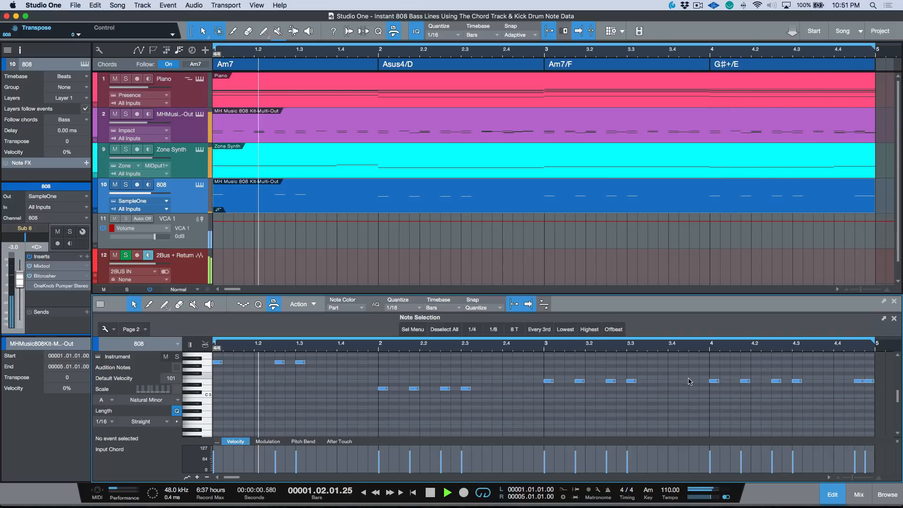
Raise the final 808 note to E4, remove bars 2–3's fourth notes, and replay
{"action": "left_click", "coordinate": [429, 493]}
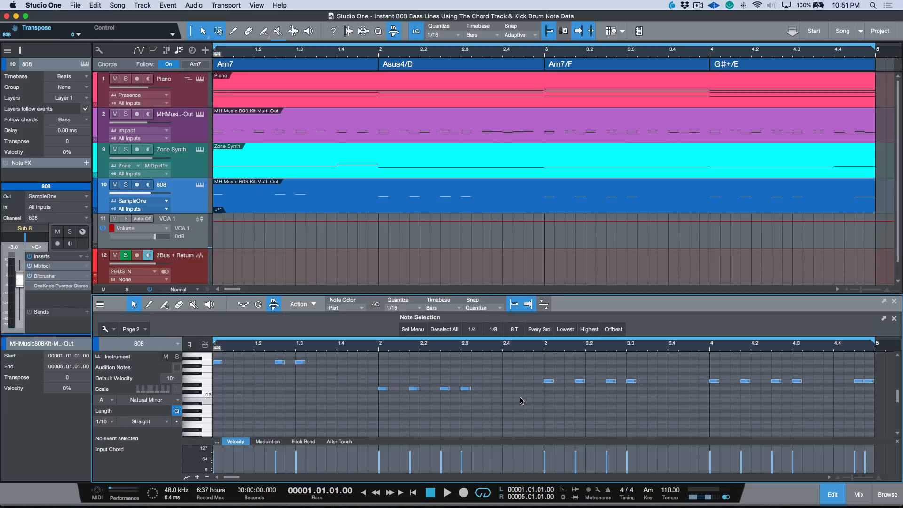
{"action": "mouse_move", "coordinate": [507, 397]}
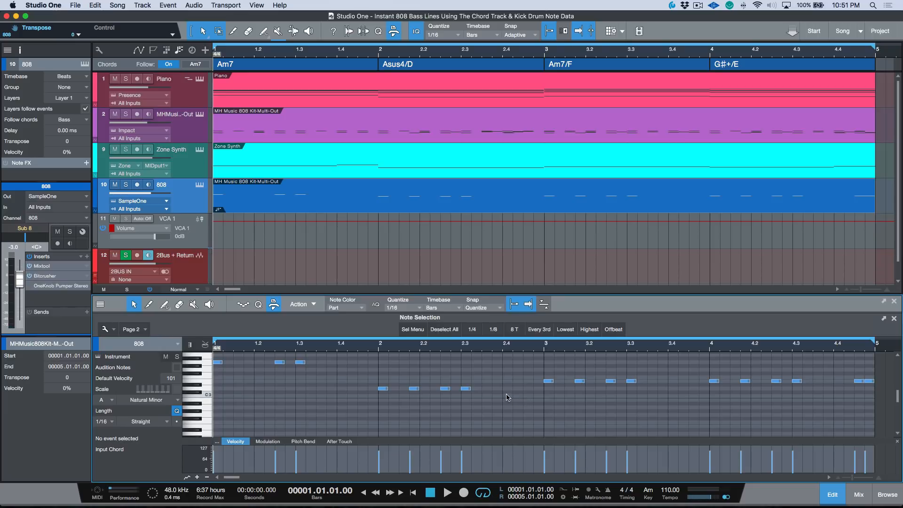
{"action": "mouse_move", "coordinate": [846, 373]}
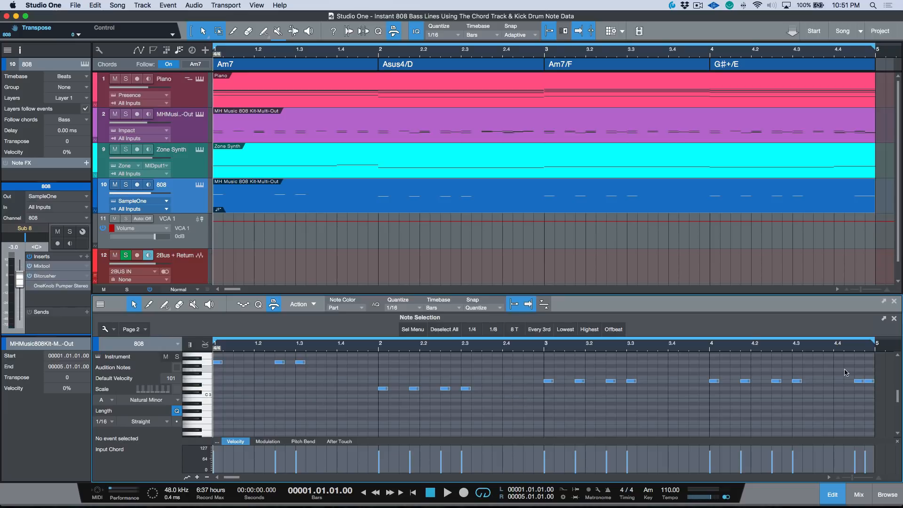
{"action": "left_click", "coordinate": [864, 354]}
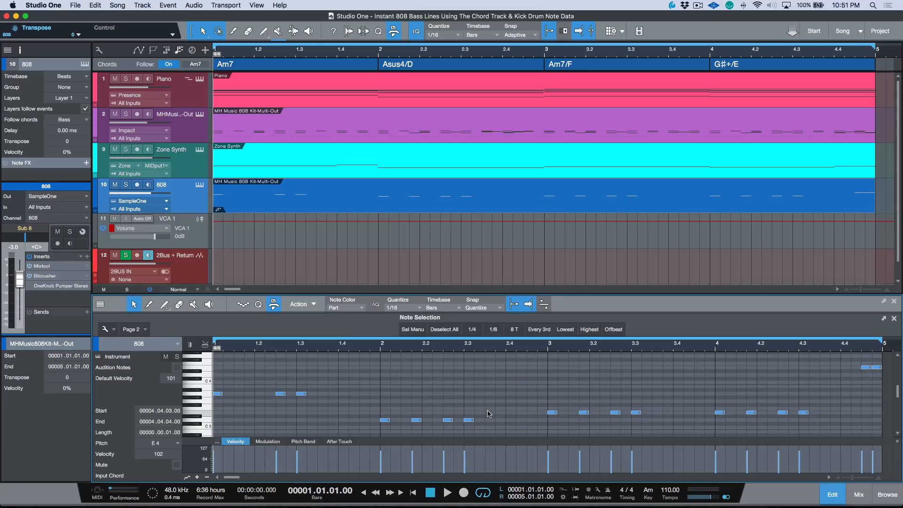
{"action": "left_click", "coordinate": [478, 419]}
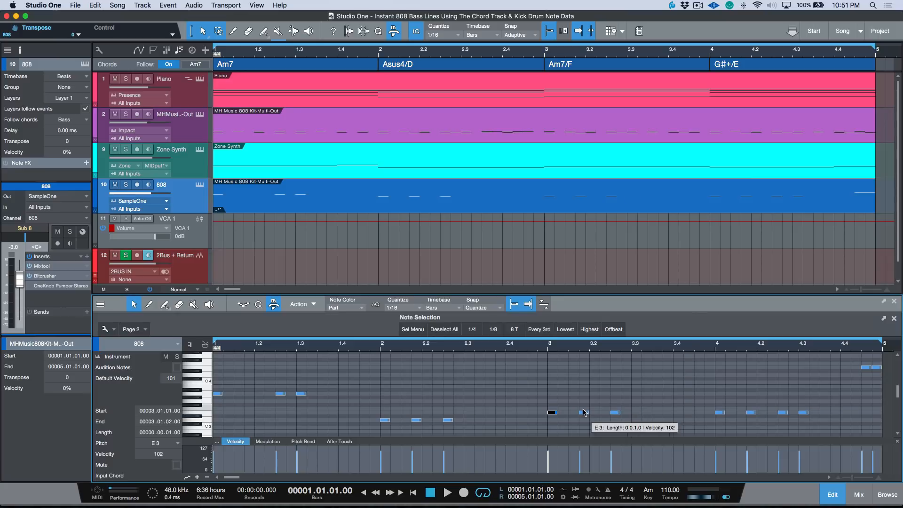
{"action": "left_click", "coordinate": [448, 493]}
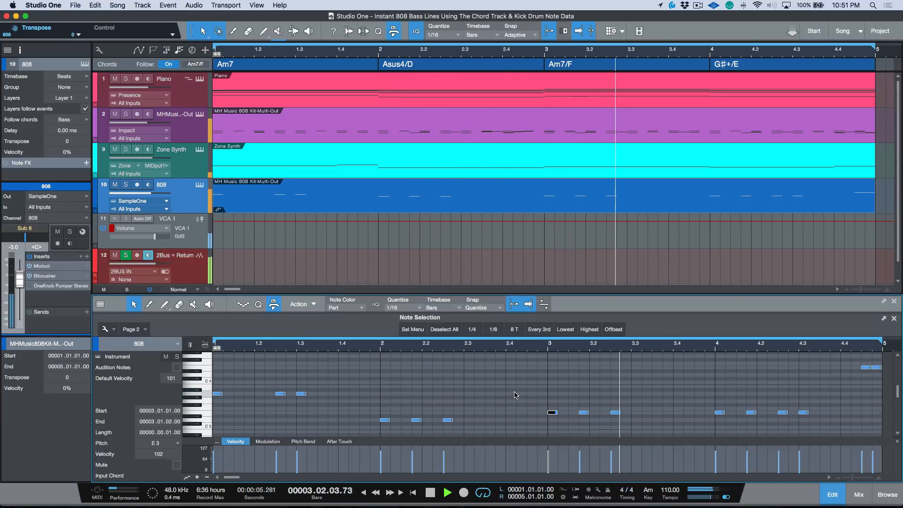
Transpose bar 3's three notes to F3, lift bar 4's second note to E4, and replay
{"action": "left_click", "coordinate": [430, 493]}
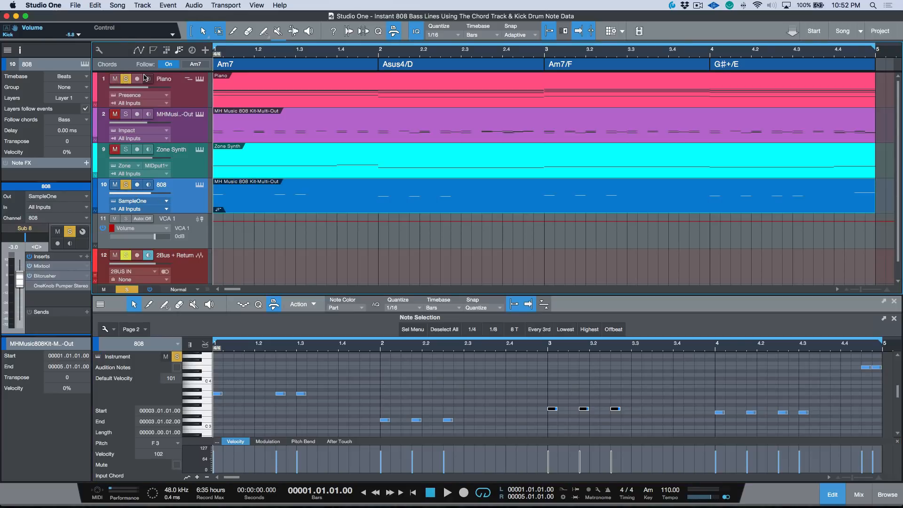
{"action": "left_click", "coordinate": [448, 493]}
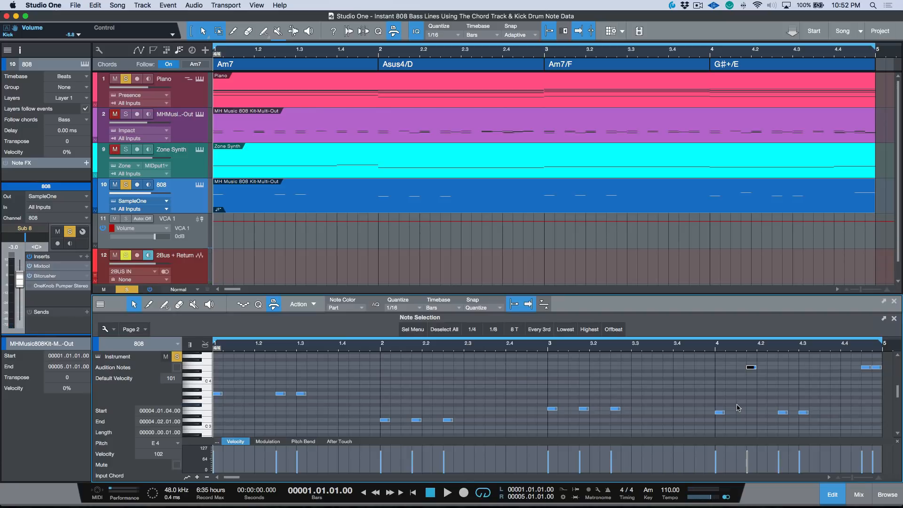
{"action": "left_click", "coordinate": [448, 492]}
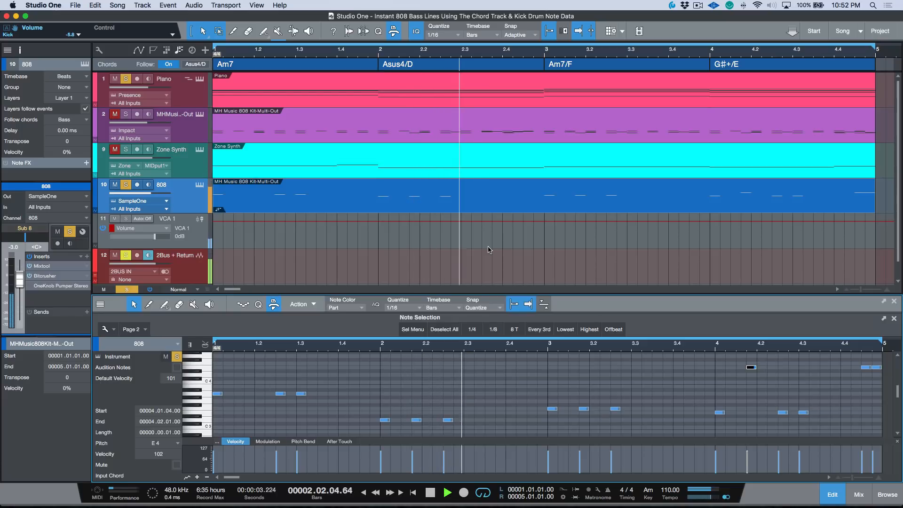
{"action": "left_click", "coordinate": [448, 492]}
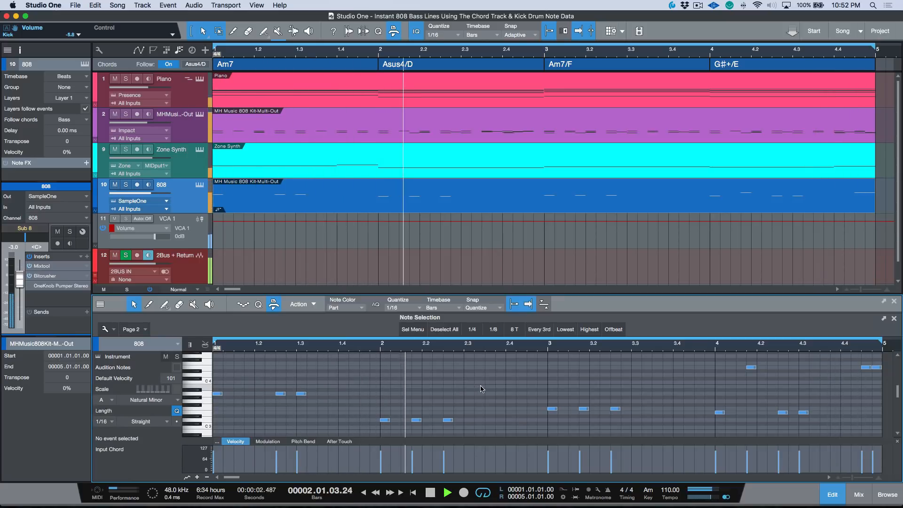
{"action": "left_click", "coordinate": [430, 492]}
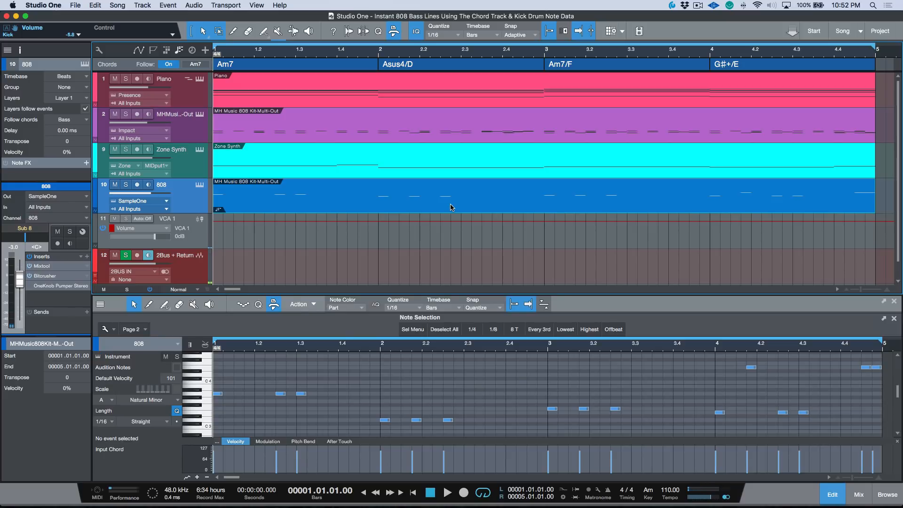
{"action": "right_click", "coordinate": [451, 208]}
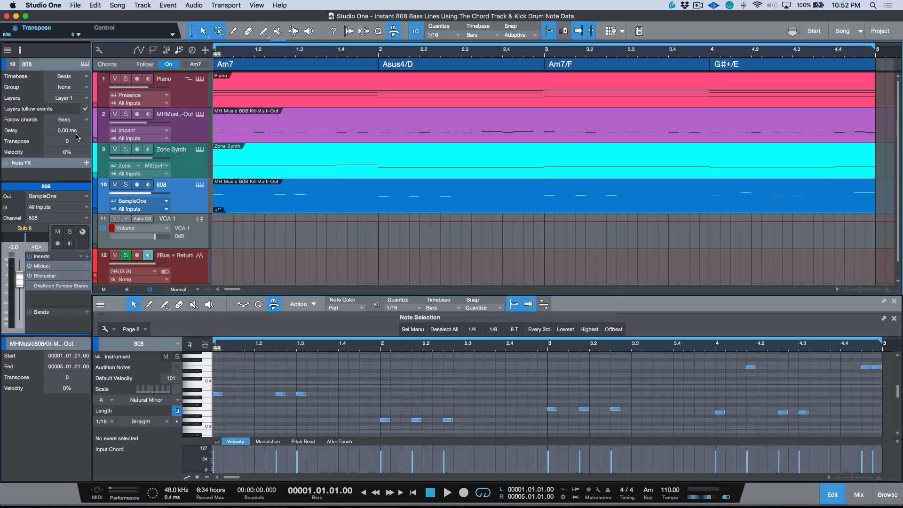
{"action": "left_click", "coordinate": [64, 119]}
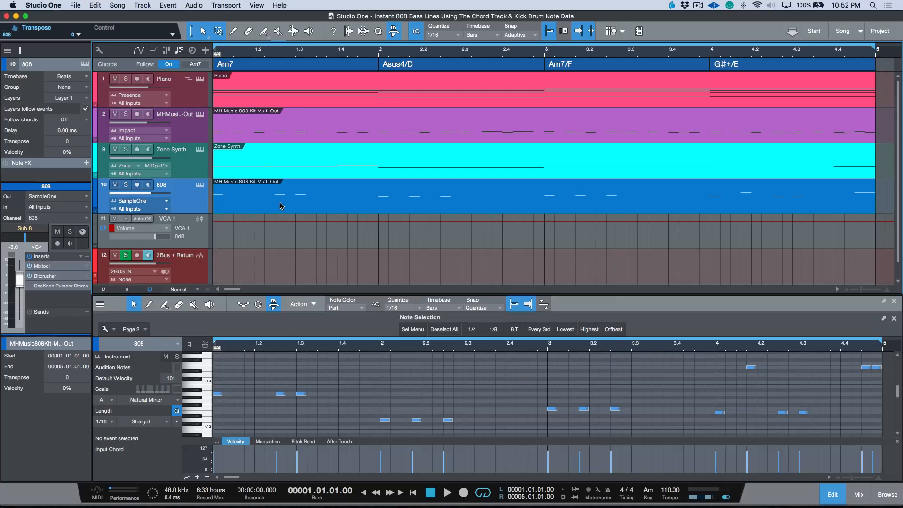
{"action": "mouse_move", "coordinate": [190, 244]}
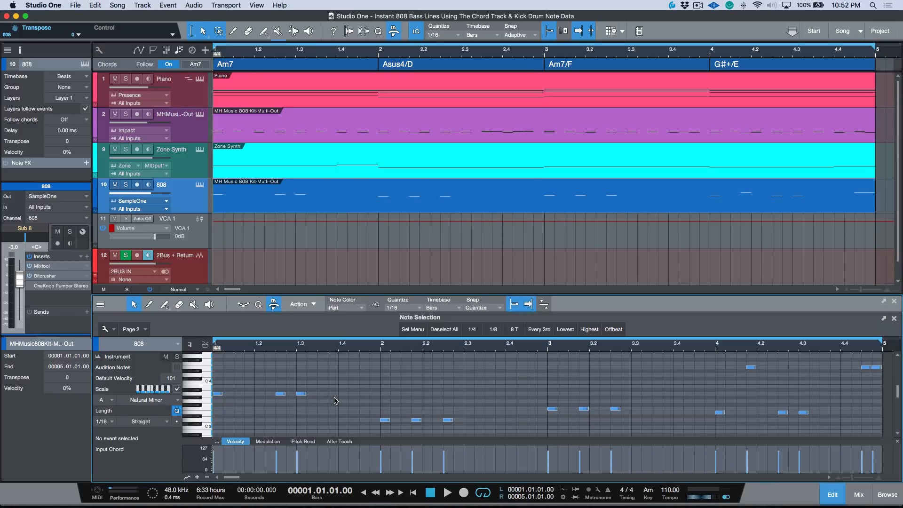
{"action": "mouse_move", "coordinate": [351, 387]}
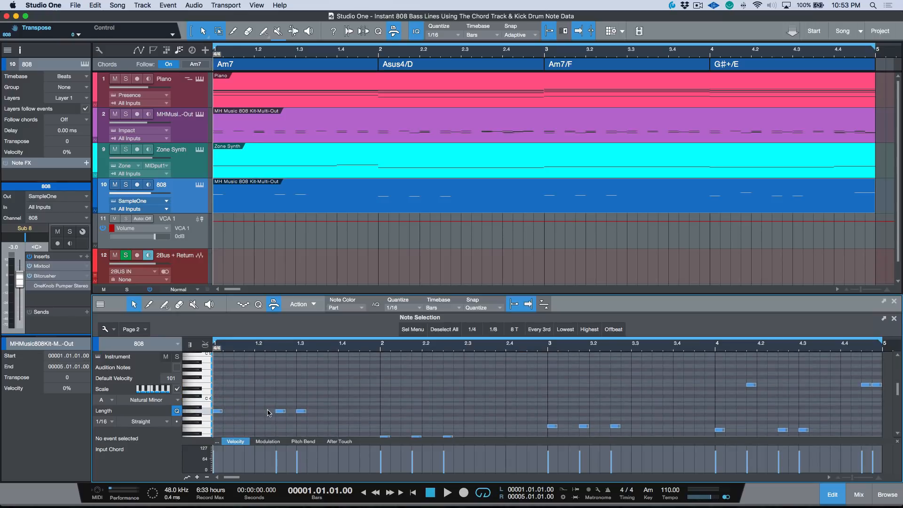
{"action": "left_click", "coordinate": [278, 411]}
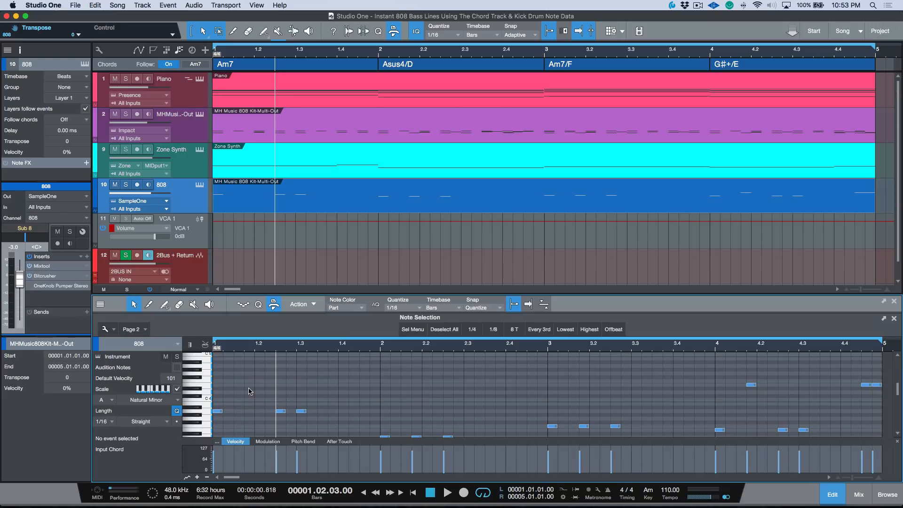
{"action": "mouse_move", "coordinate": [392, 237]}
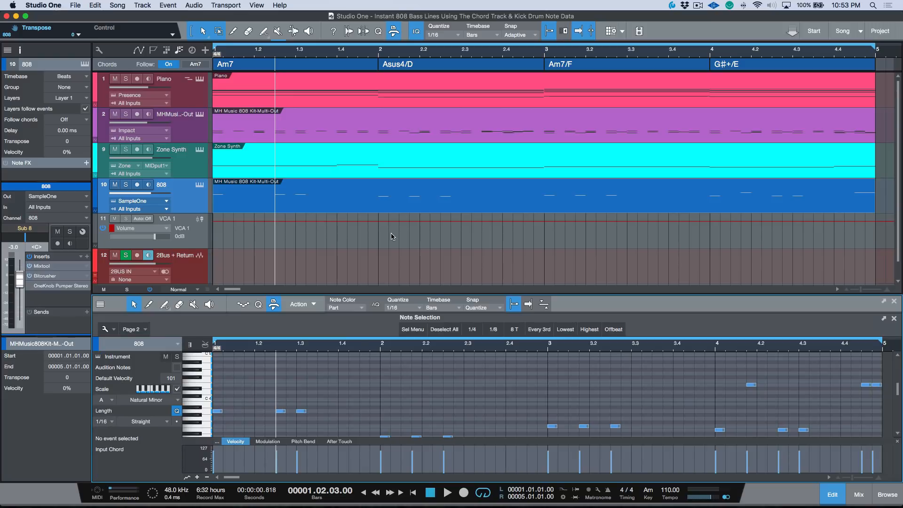
Replace the old 808 part with a copy of the kick pattern following the chords, and open SampleOne XT
{"action": "left_click", "coordinate": [411, 208]}
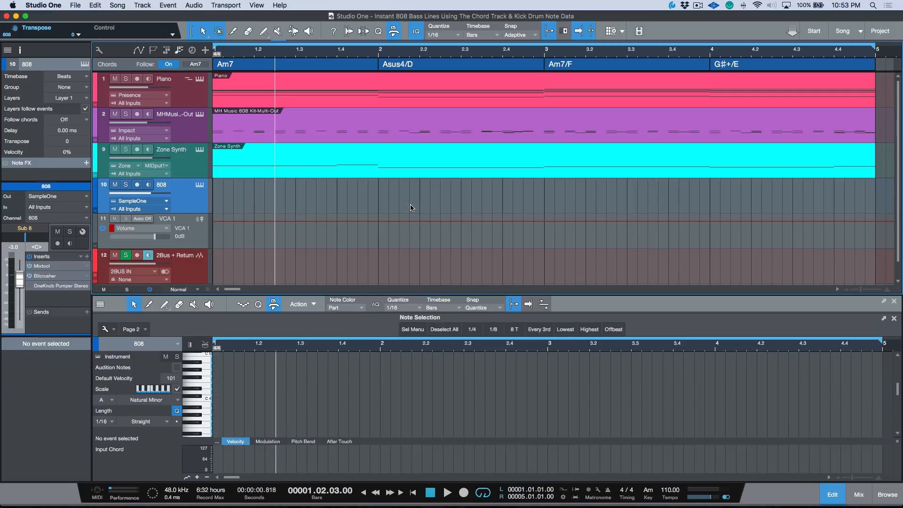
{"action": "mouse_move", "coordinate": [414, 139]}
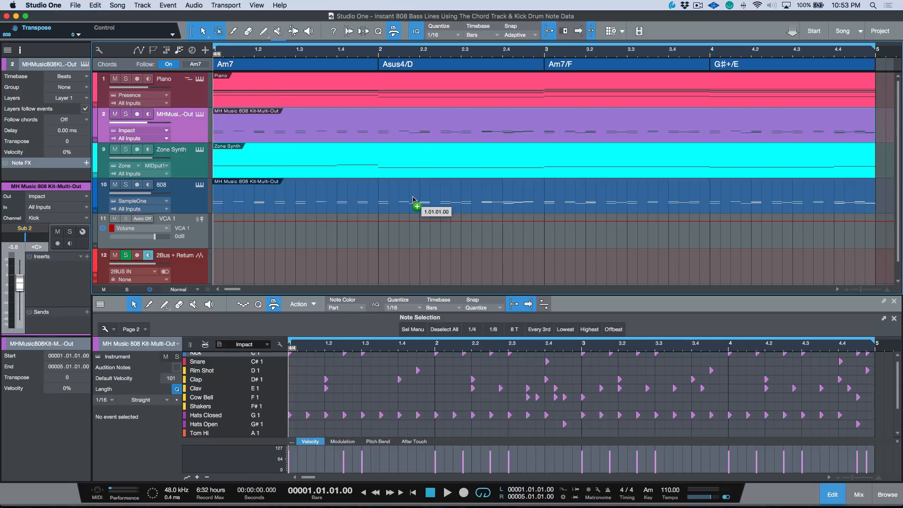
{"action": "left_click", "coordinate": [161, 184]}
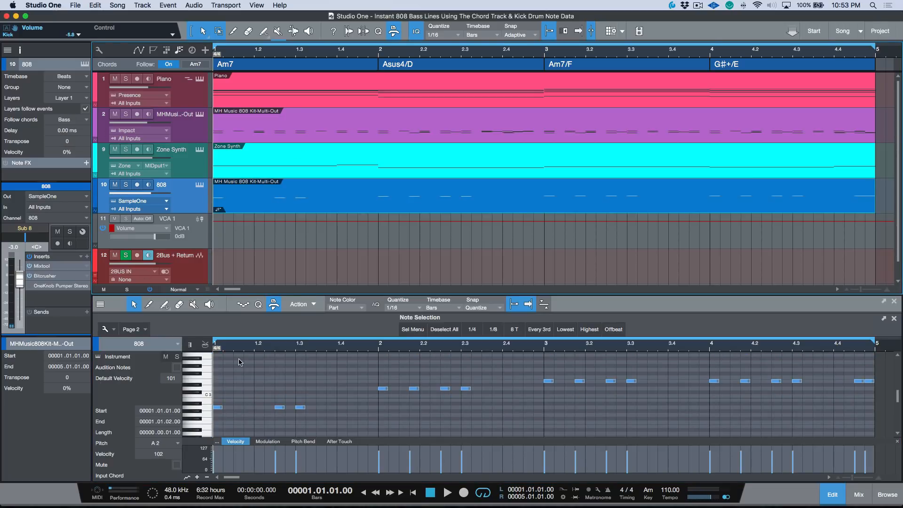
{"action": "mouse_move", "coordinate": [519, 381]}
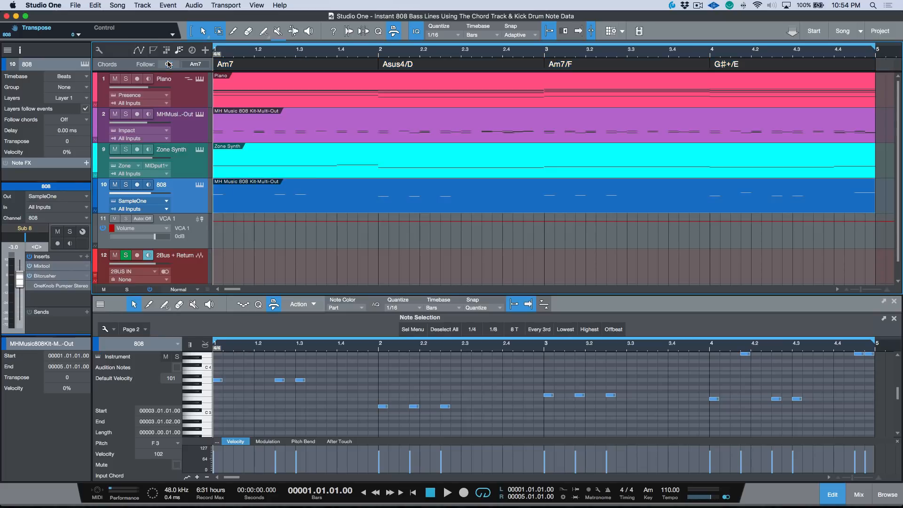
{"action": "left_click", "coordinate": [447, 493]}
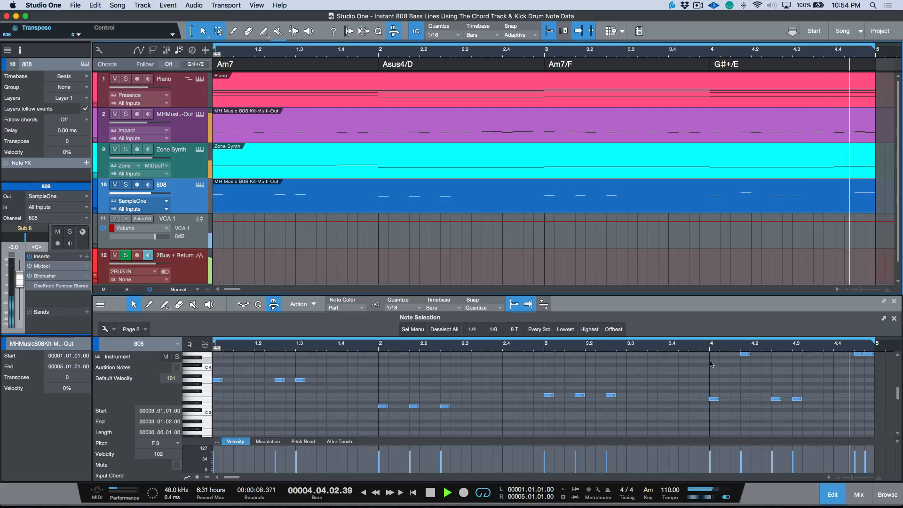
{"action": "left_click", "coordinate": [430, 493]}
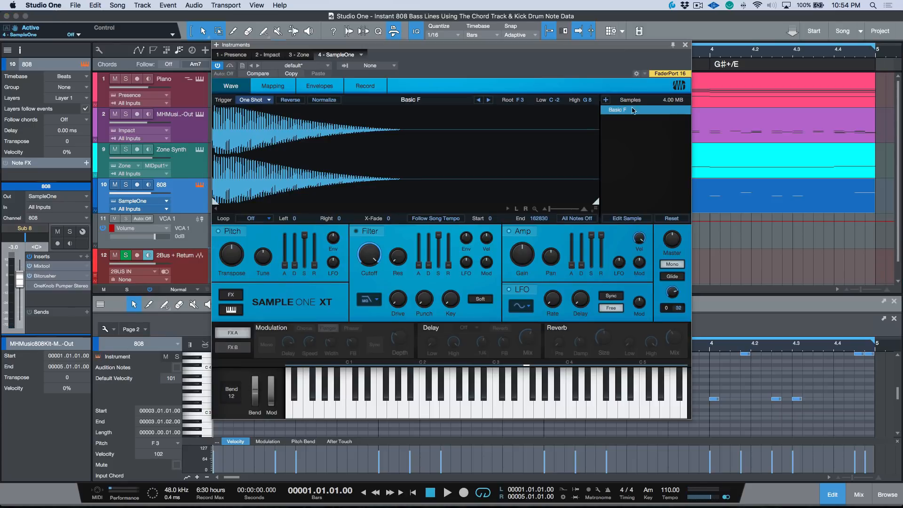
Close SampleOne and draw a V-shaped dip in the 808 notes' Pitch Bend lane
{"action": "left_click", "coordinate": [685, 45]}
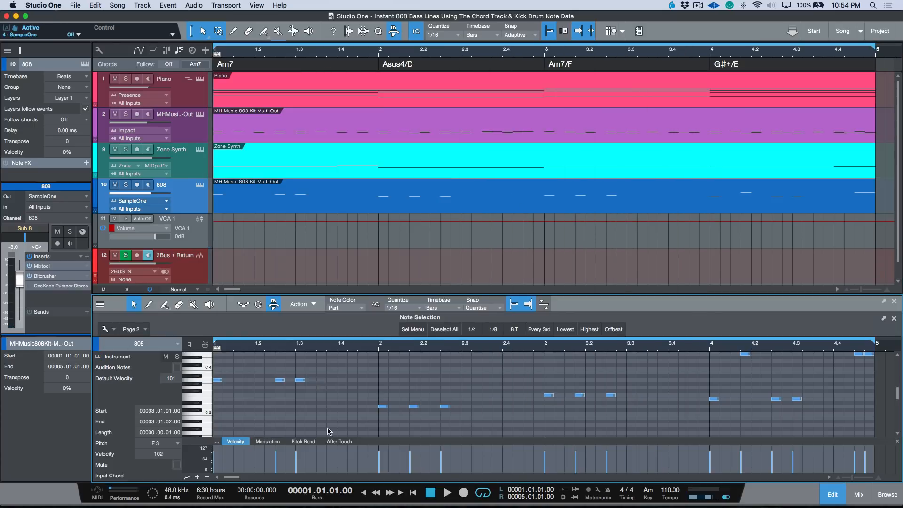
{"action": "left_click", "coordinate": [303, 441]}
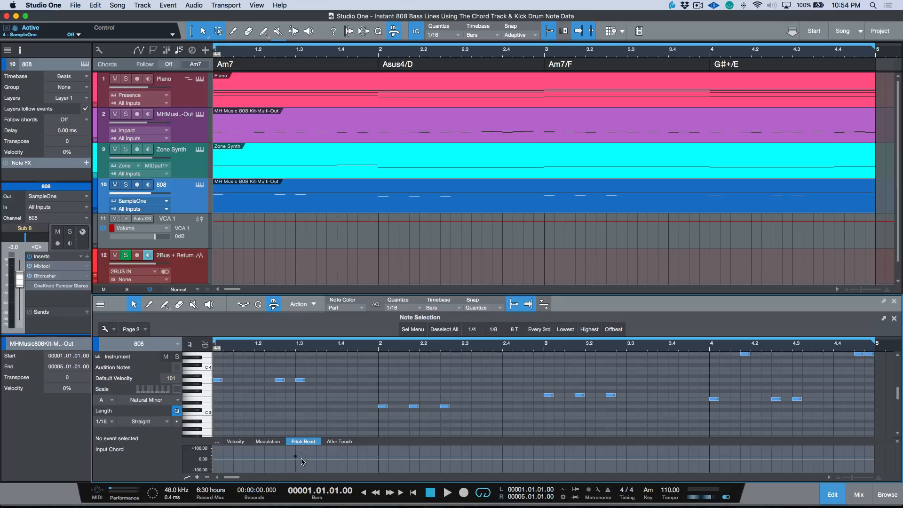
{"action": "mouse_move", "coordinate": [380, 461]}
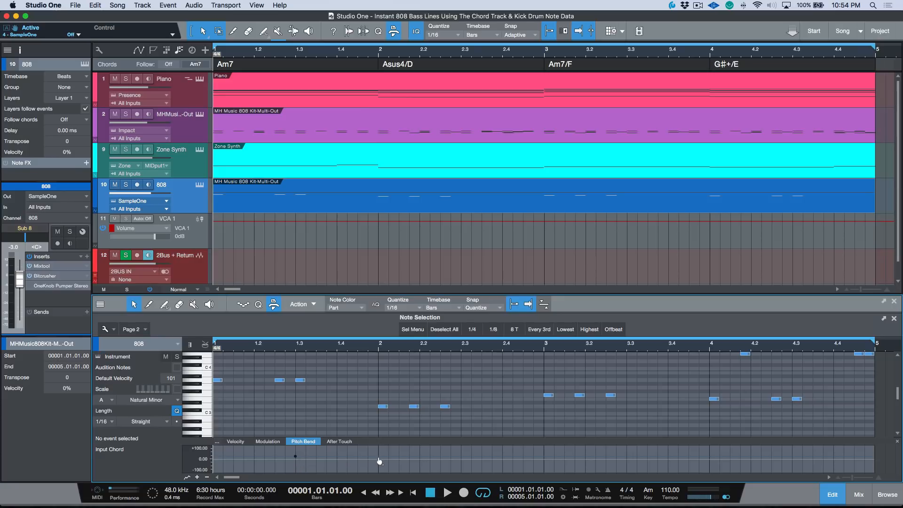
{"action": "mouse_move", "coordinate": [308, 460]}
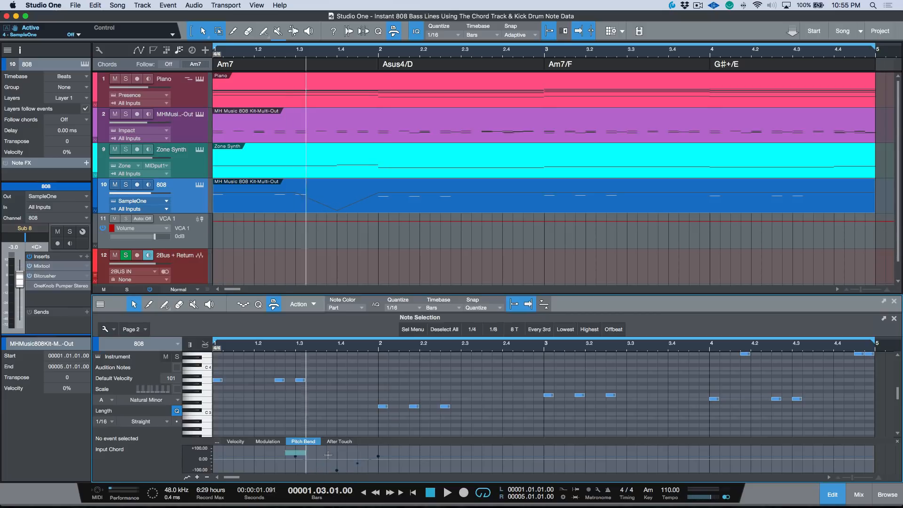
{"action": "right_click", "coordinate": [295, 455]}
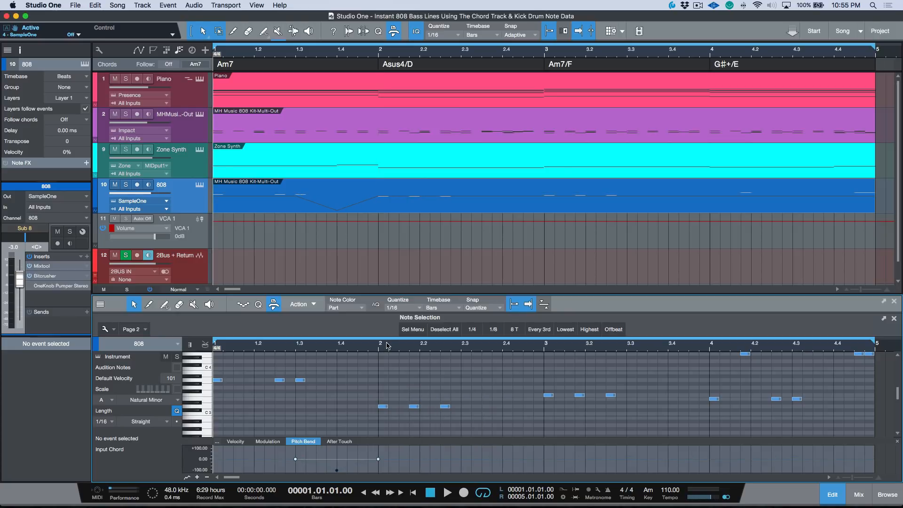
{"action": "left_click", "coordinate": [449, 493]}
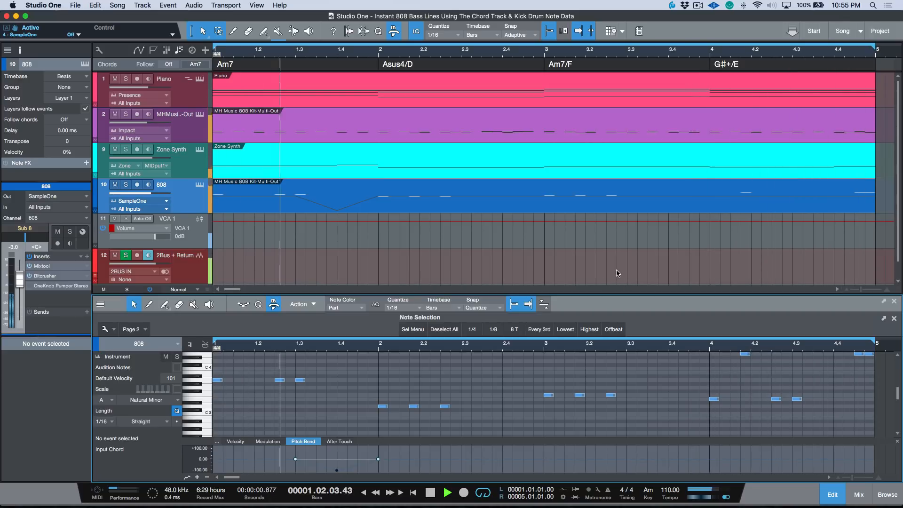
{"action": "left_click", "coordinate": [447, 492]}
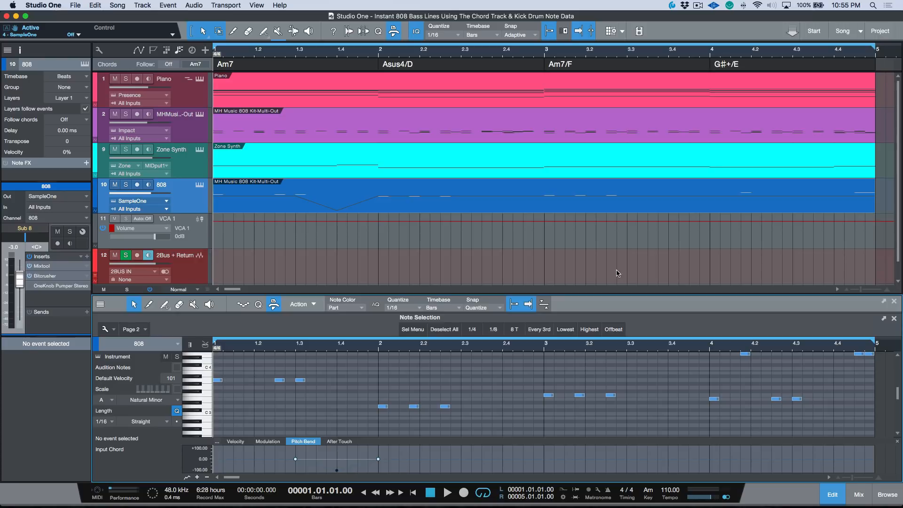
{"action": "mouse_move", "coordinate": [339, 216]}
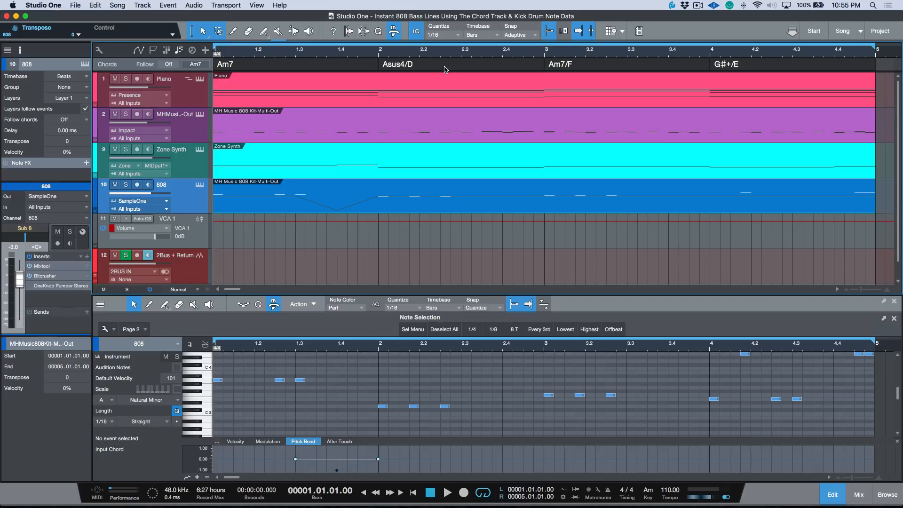
{"action": "mouse_move", "coordinate": [426, 196]}
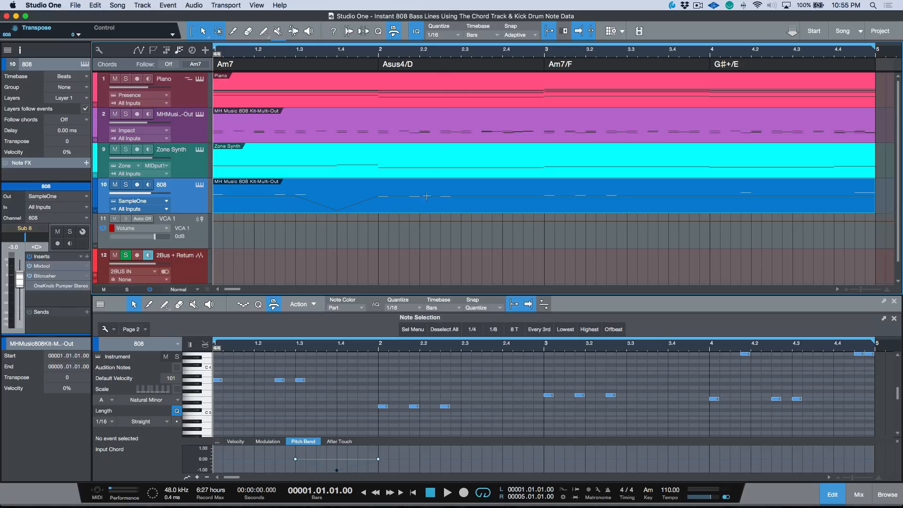
Apply Freeze Pitch to the 808 part and set the track's Follow Chords to Bass
{"action": "right_click", "coordinate": [427, 207]}
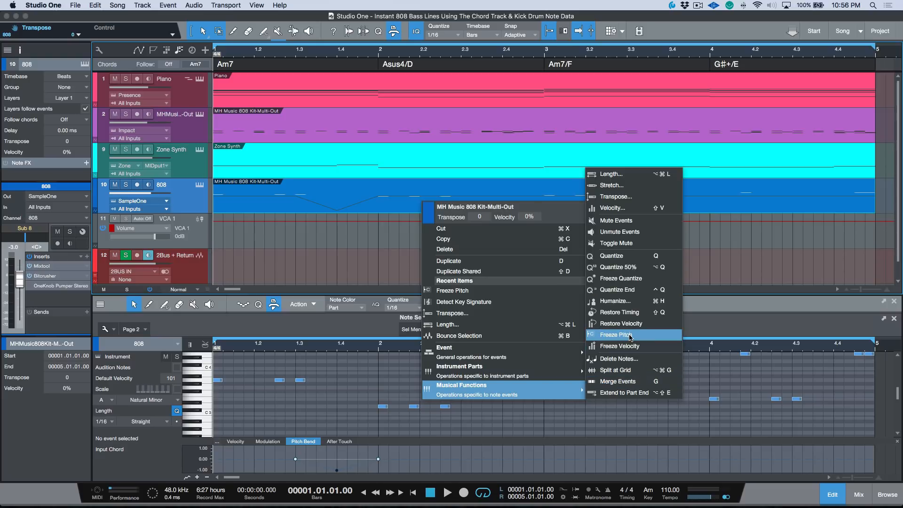
{"action": "mouse_move", "coordinate": [708, 280]}
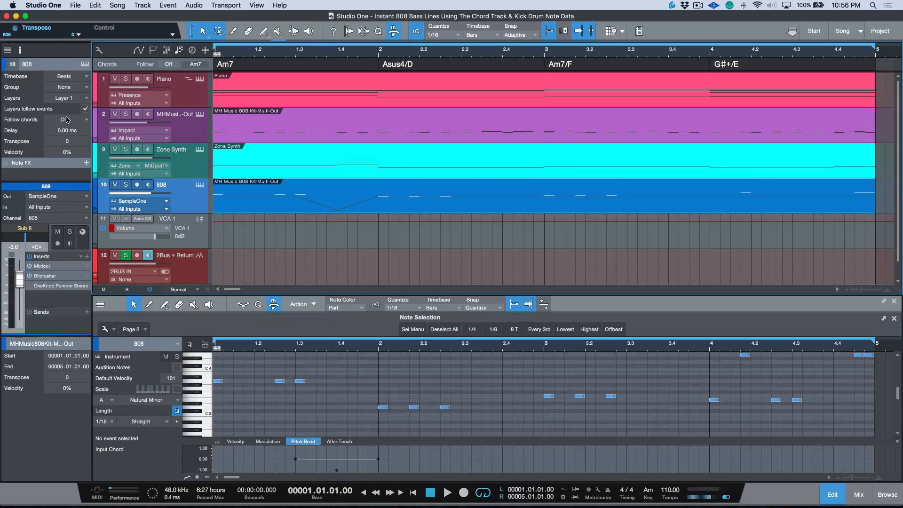
{"action": "left_click", "coordinate": [64, 119]}
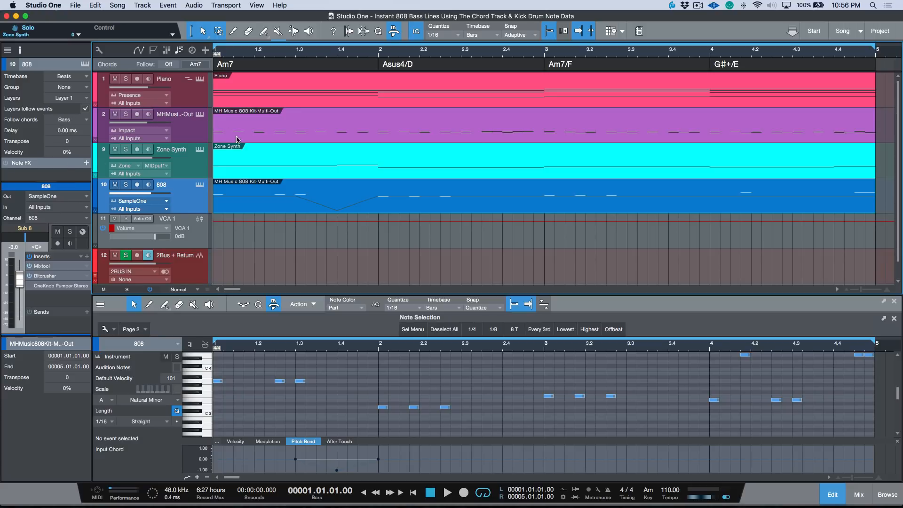
{"action": "mouse_move", "coordinate": [337, 68]}
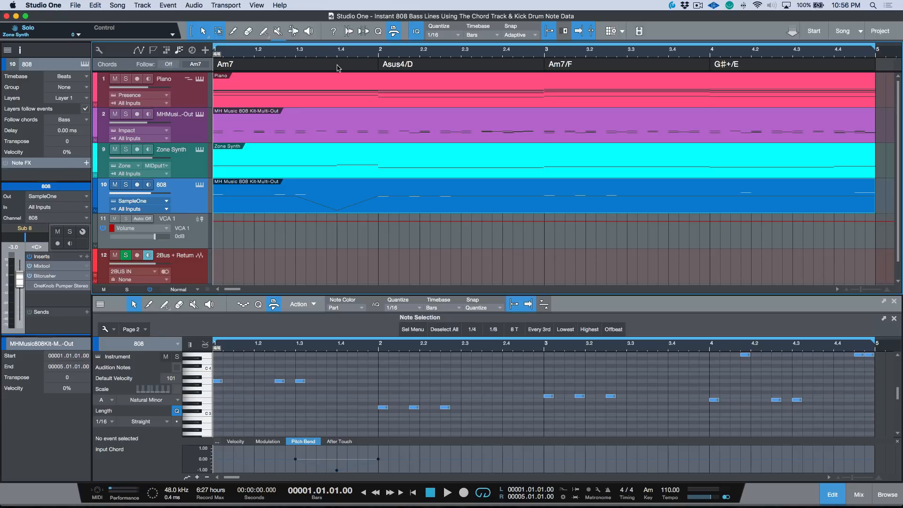
{"action": "mouse_move", "coordinate": [663, 61]}
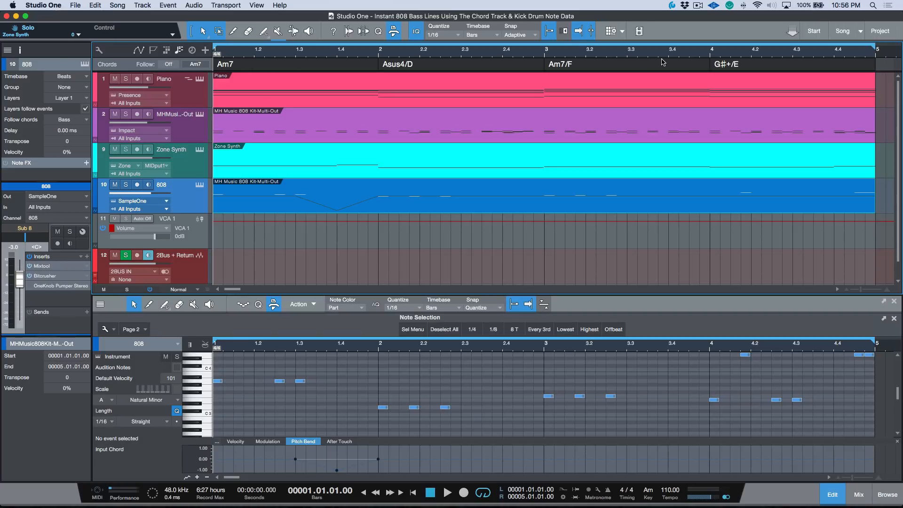